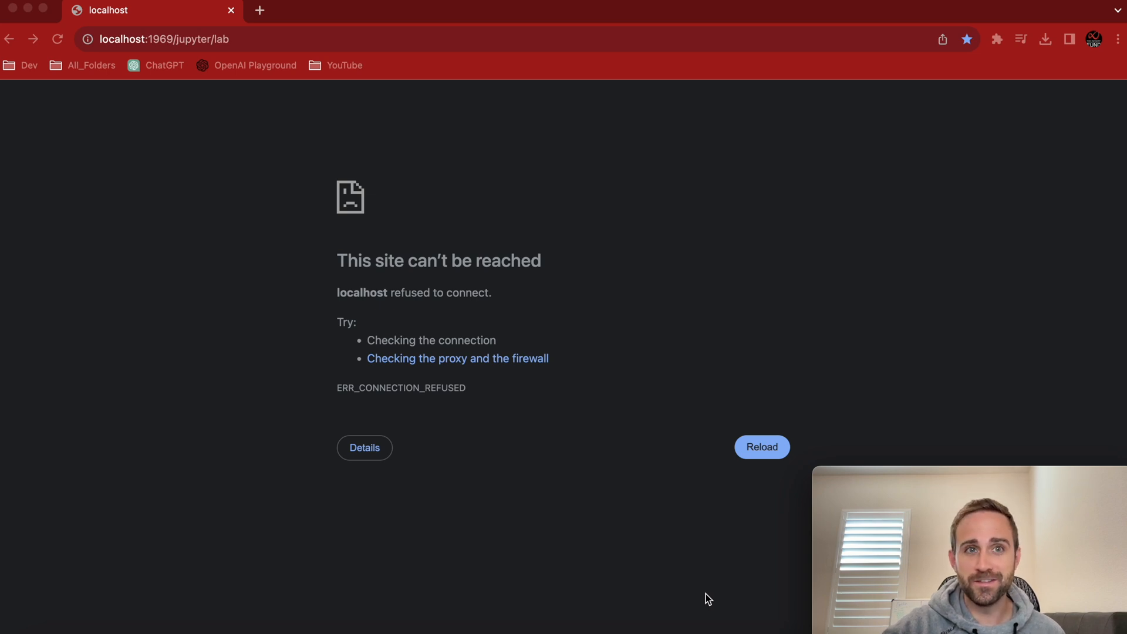
mouse_move(662, 580)
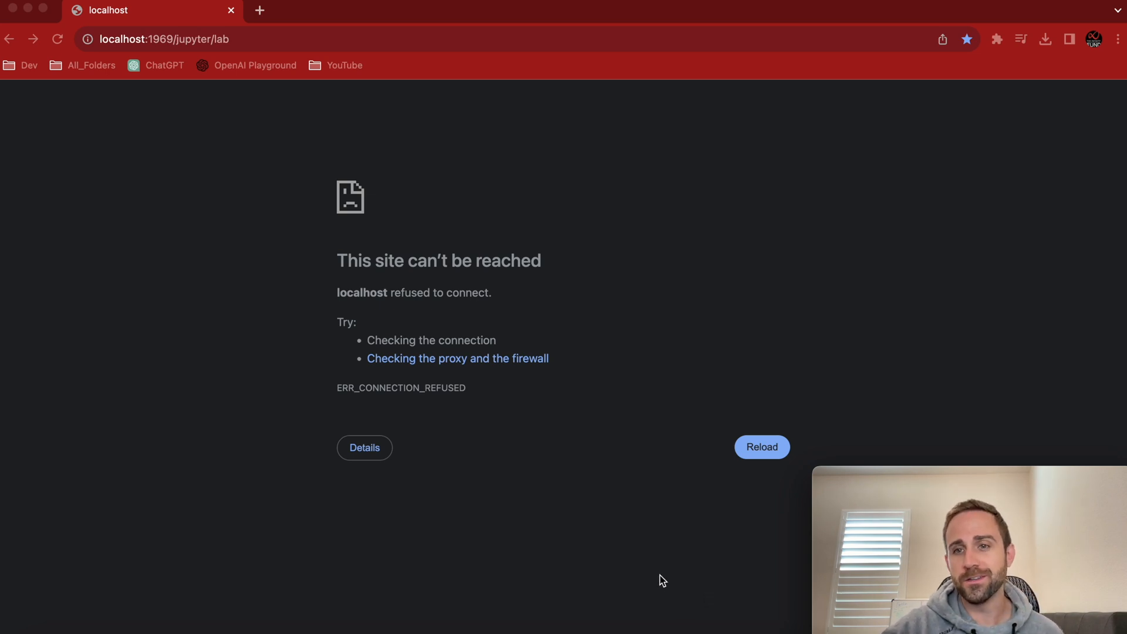
mouse_move(651, 576)
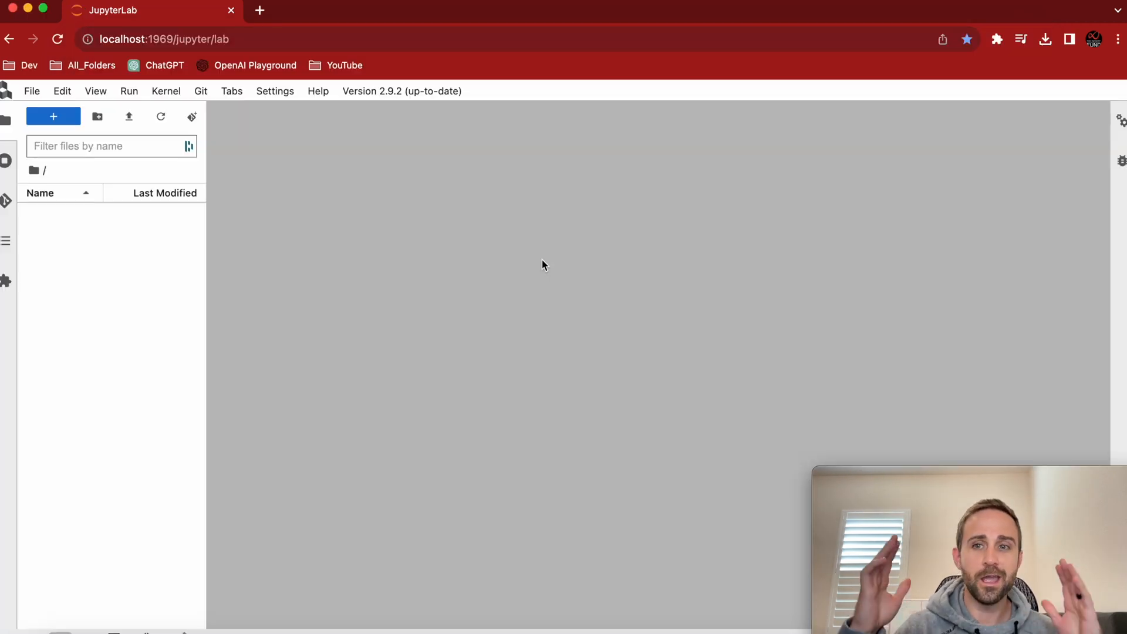
Step: Bring up the Launcher with Python 3.9, QuickStart, console, terminal and IB Gateway options
click(53, 116)
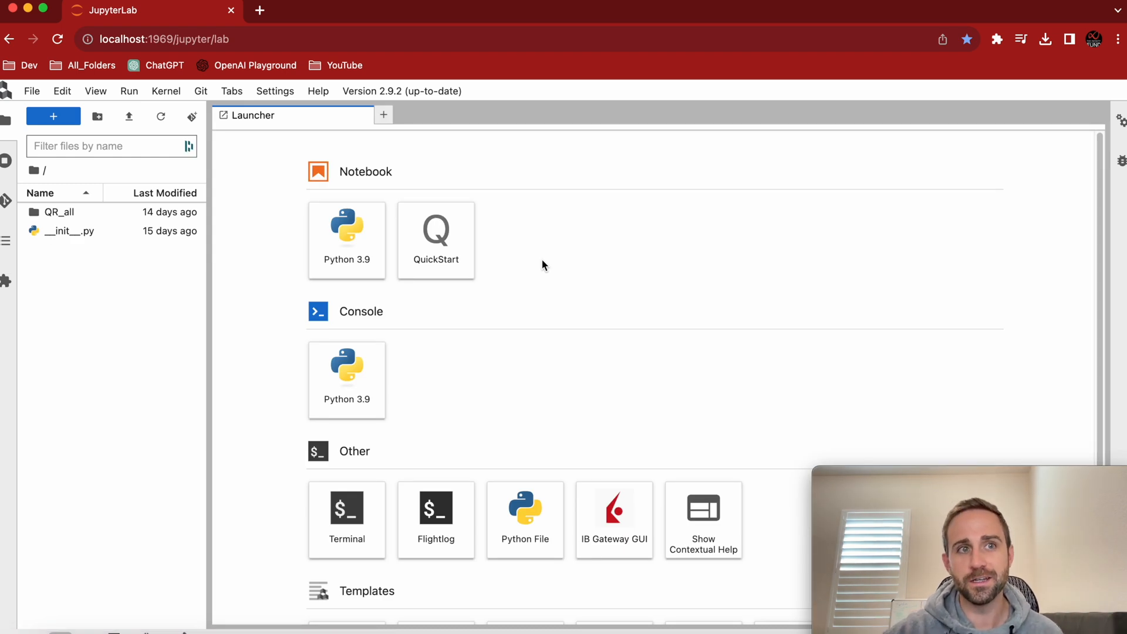
mouse_move(124, 358)
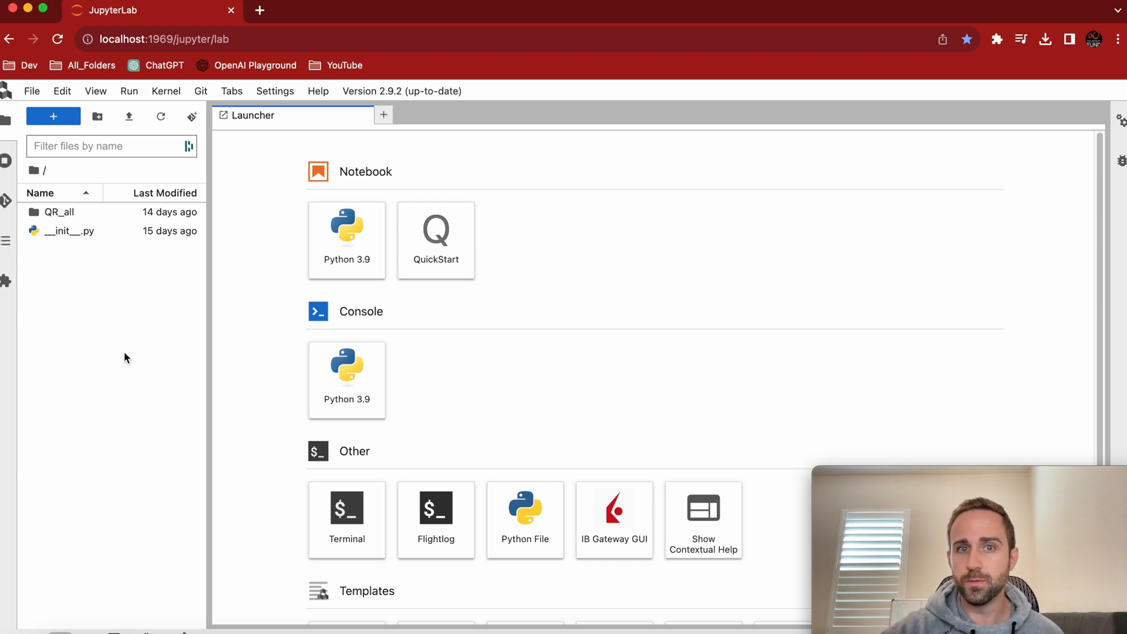
mouse_move(273, 388)
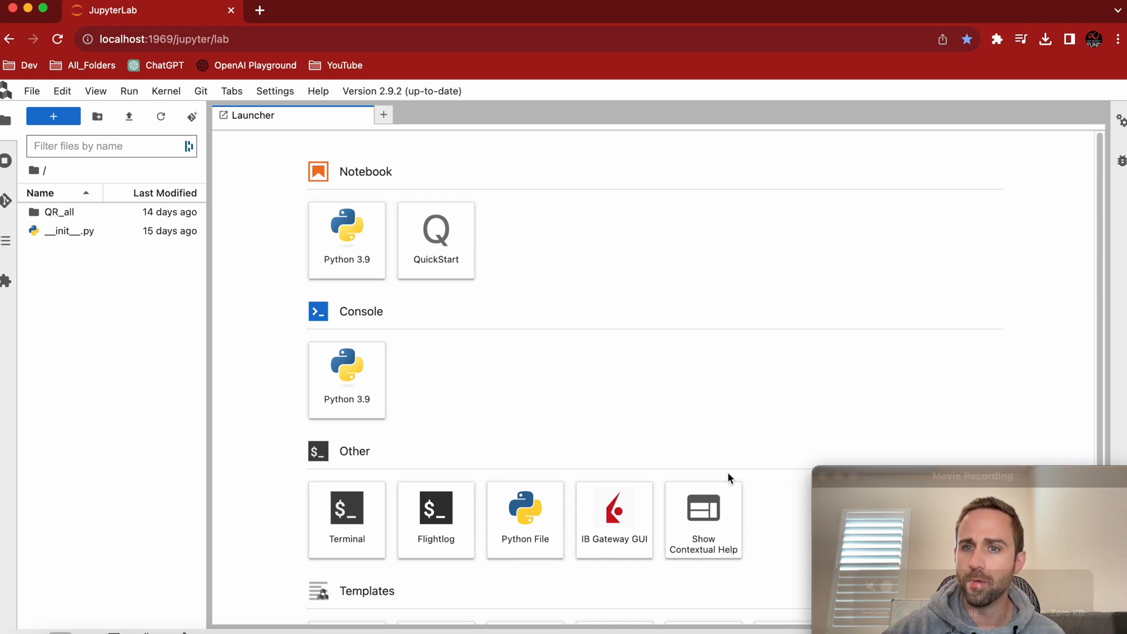
mouse_move(585, 324)
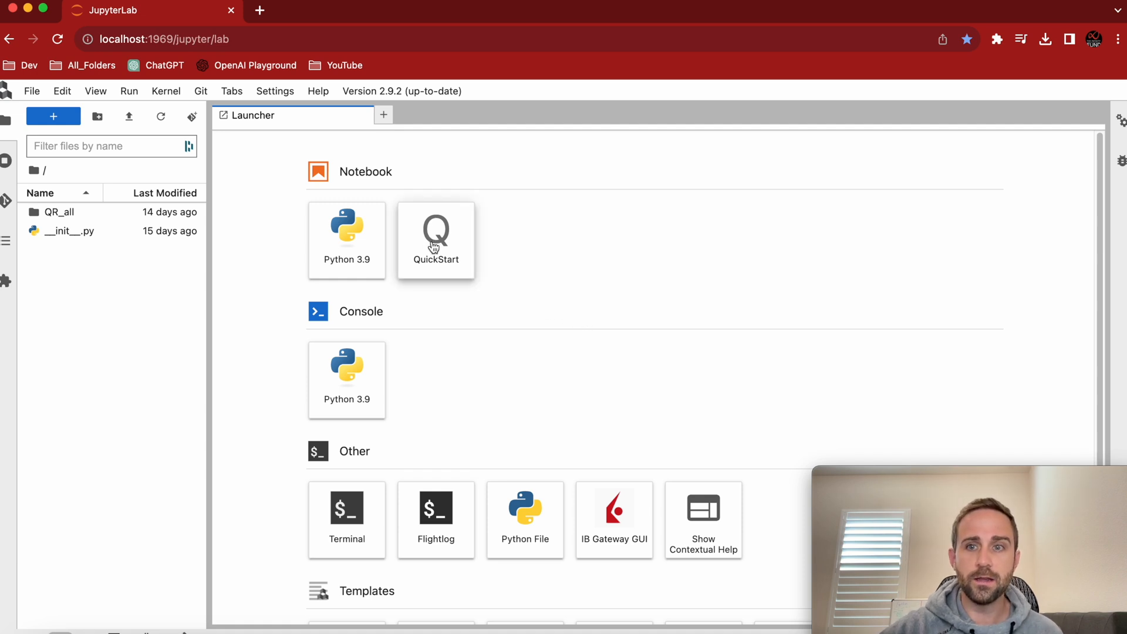
mouse_move(435, 239)
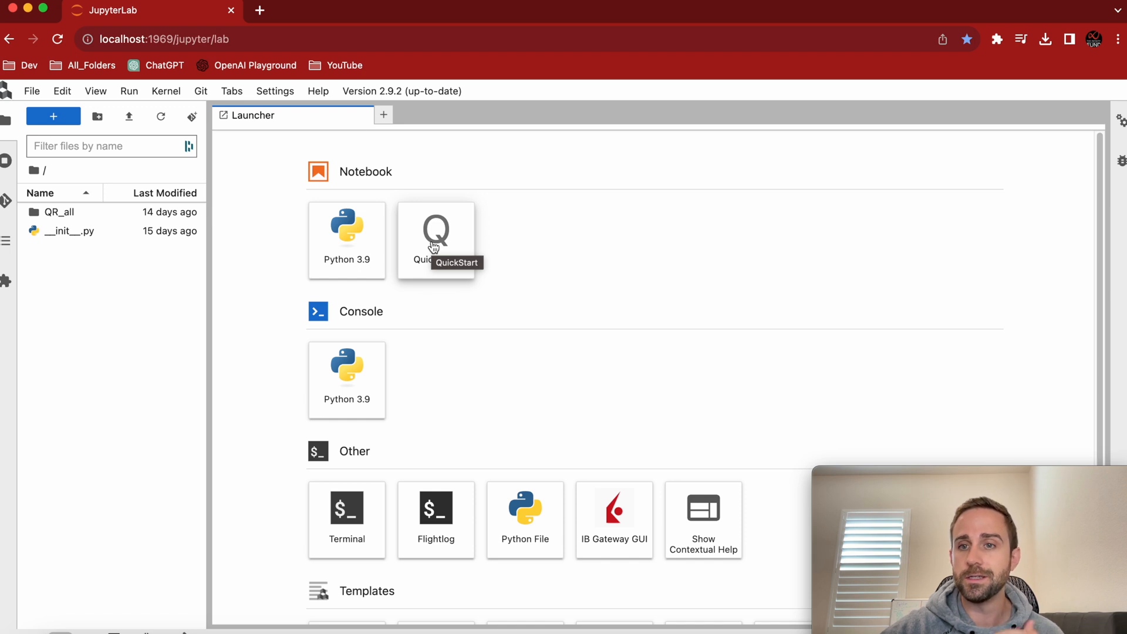
Step: Open QuickStart.ipynb and run the Moonshot Intro clone cell, creating the intro_moonshot folder
click(435, 239)
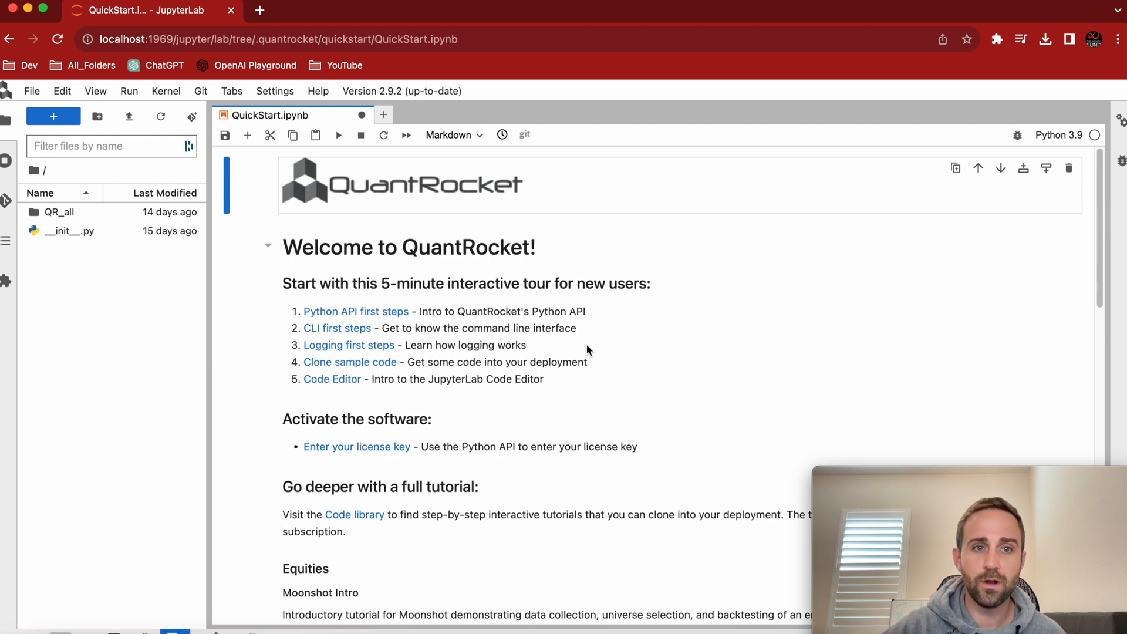
scroll(down, 3)
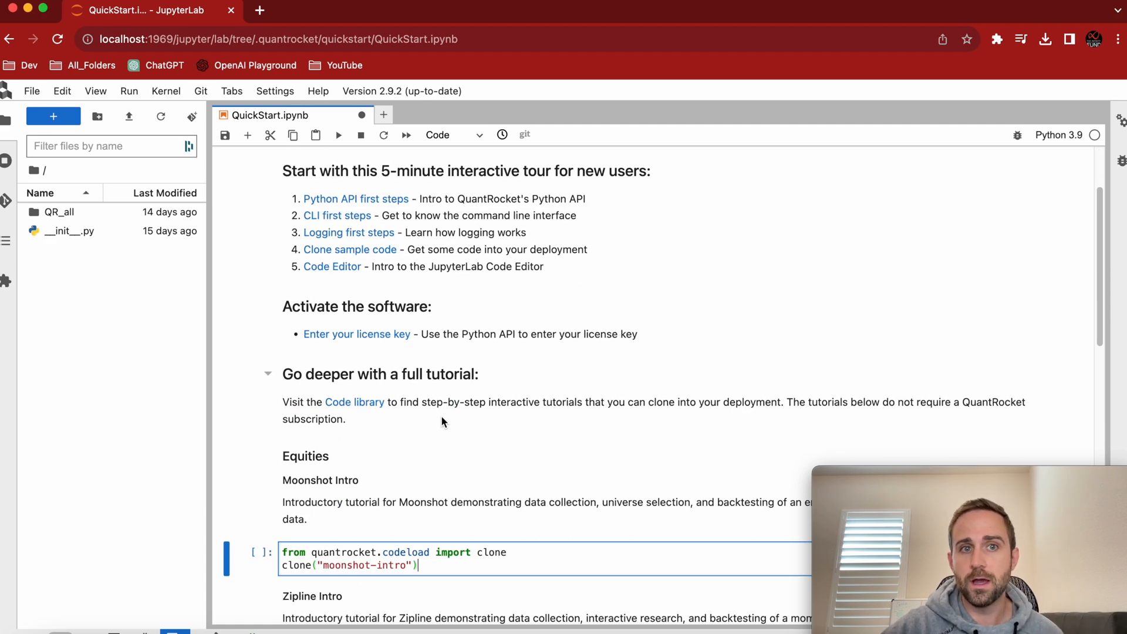
scroll(down, 3)
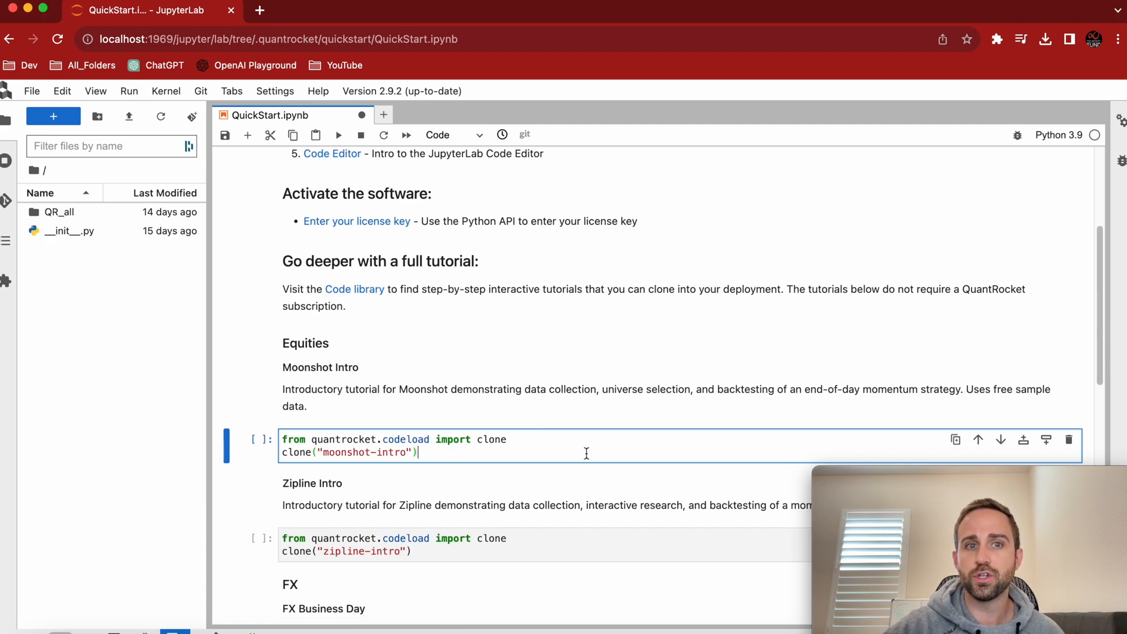
key(shift+enter)
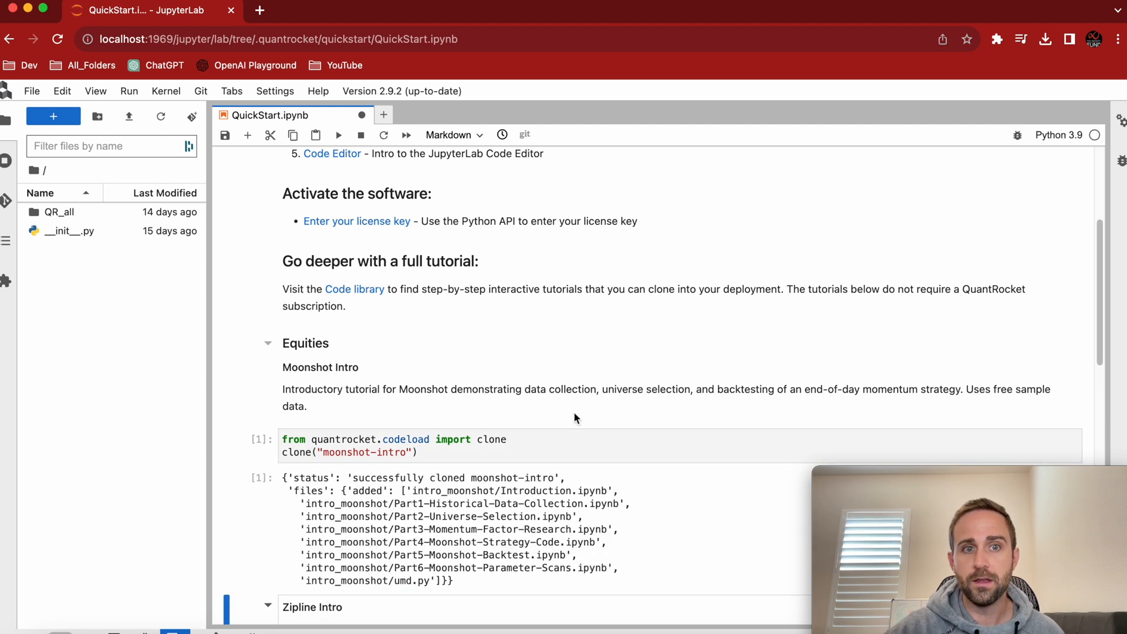
scroll(down, 3)
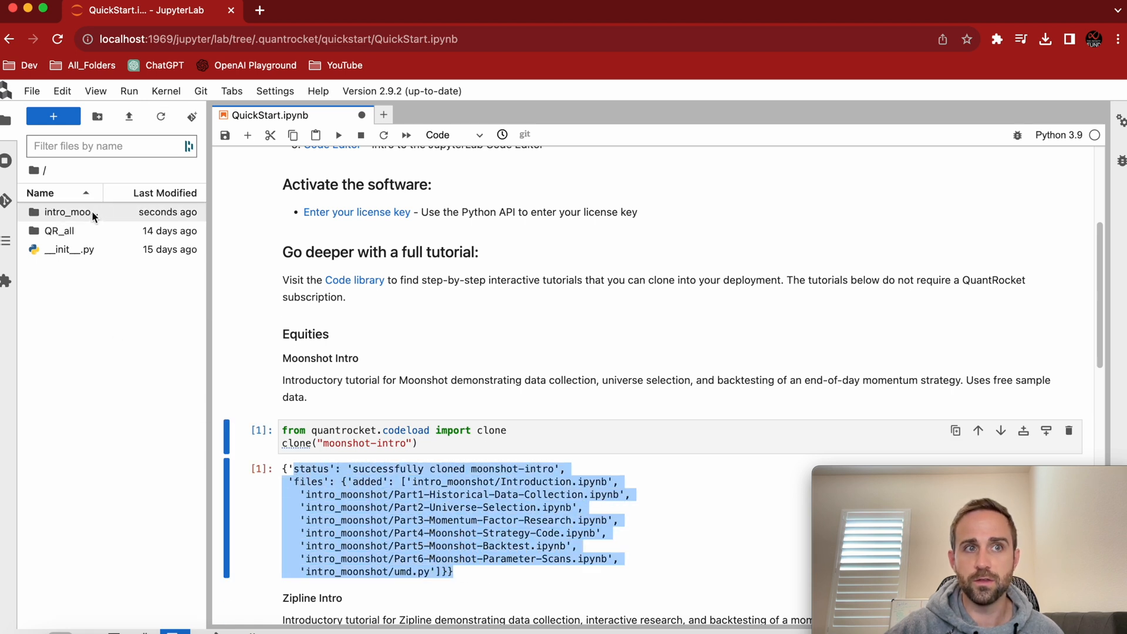
Step: Open intro_moonshot/Introduction.ipynb to show the six-part Getting Started with Moonshot outline
double_click(69, 211)
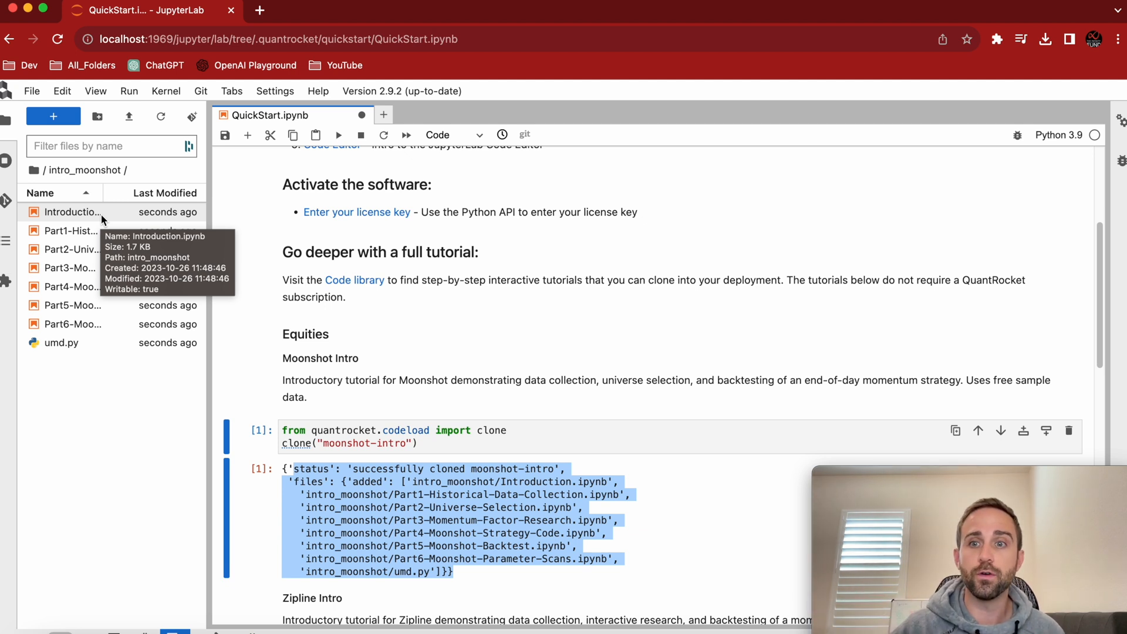
double_click(72, 212)
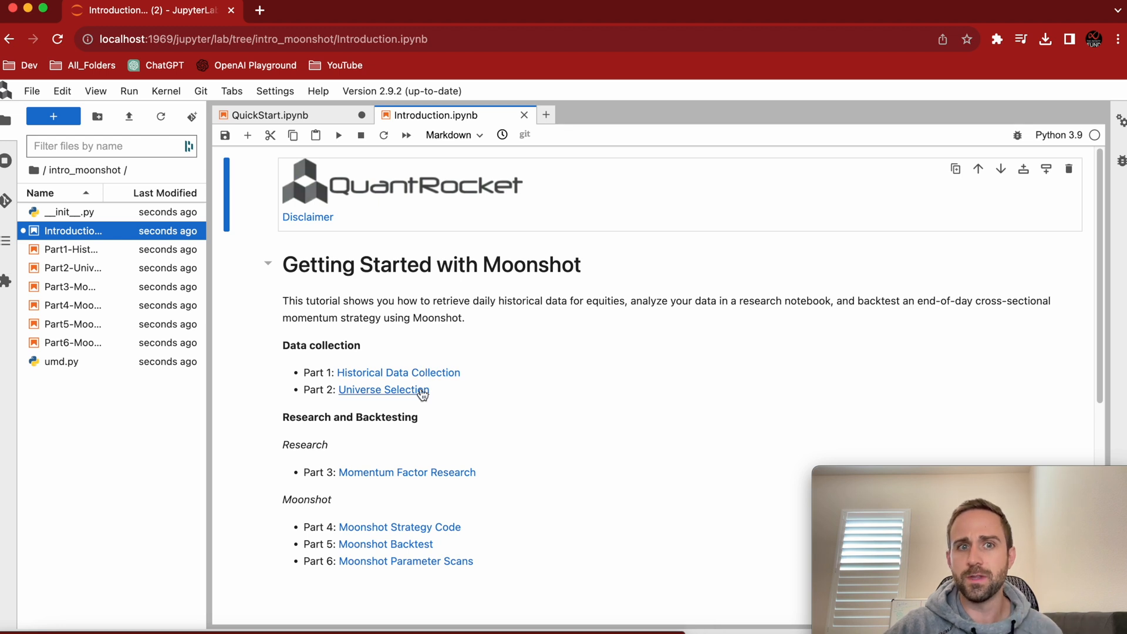
mouse_move(406, 472)
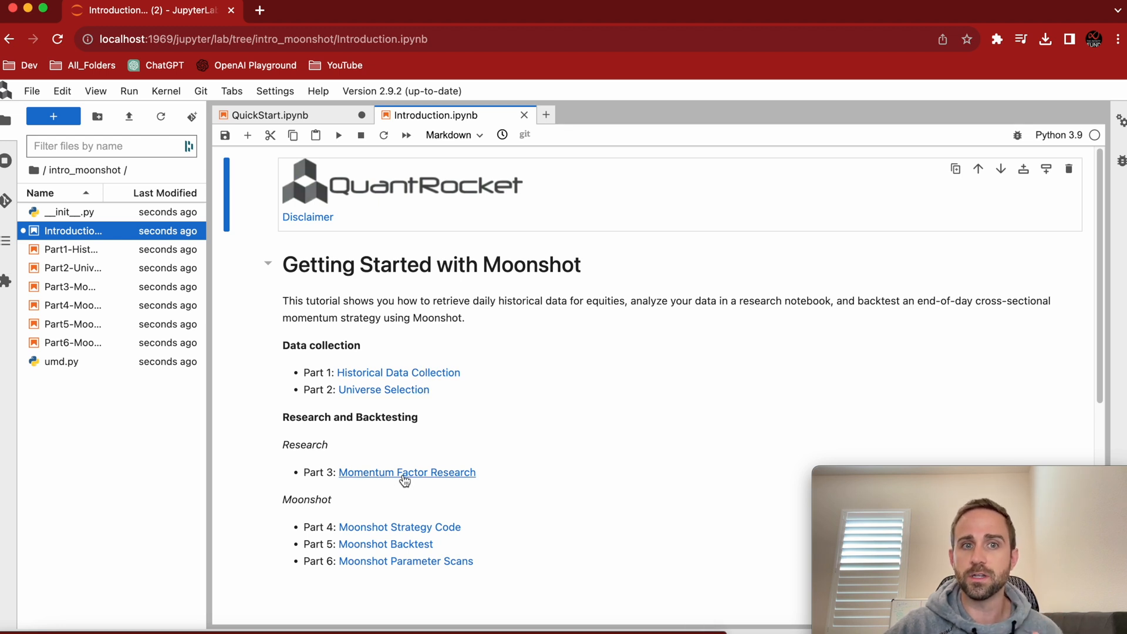
mouse_move(430, 478)
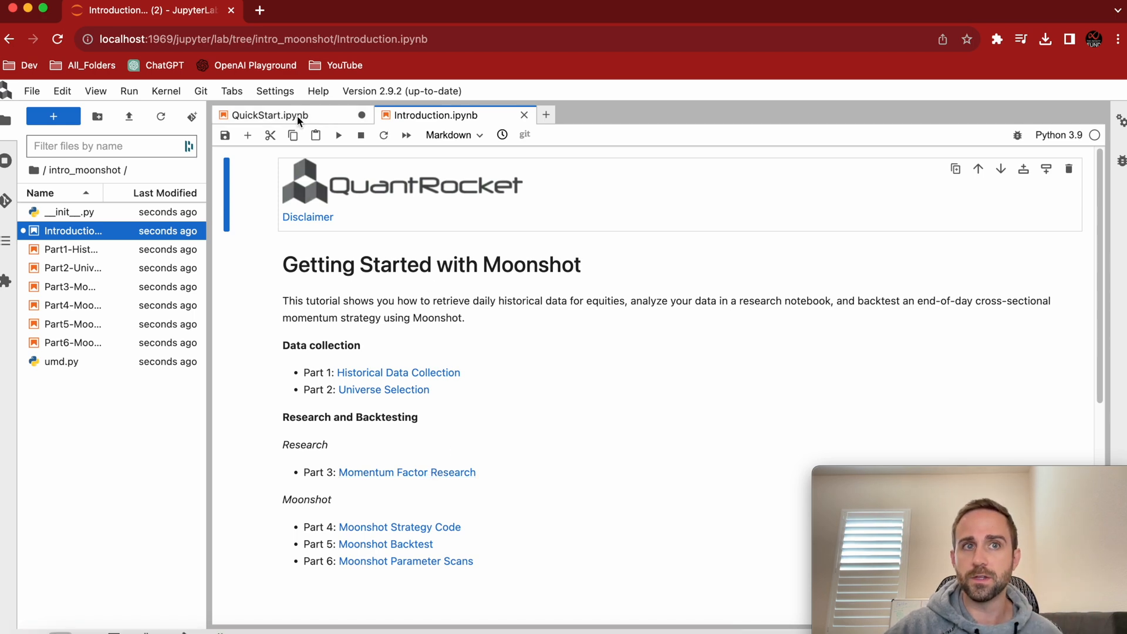
Step: Run the Zipline Intro clone cell in QuickStart, then return to the root folder
click(269, 115)
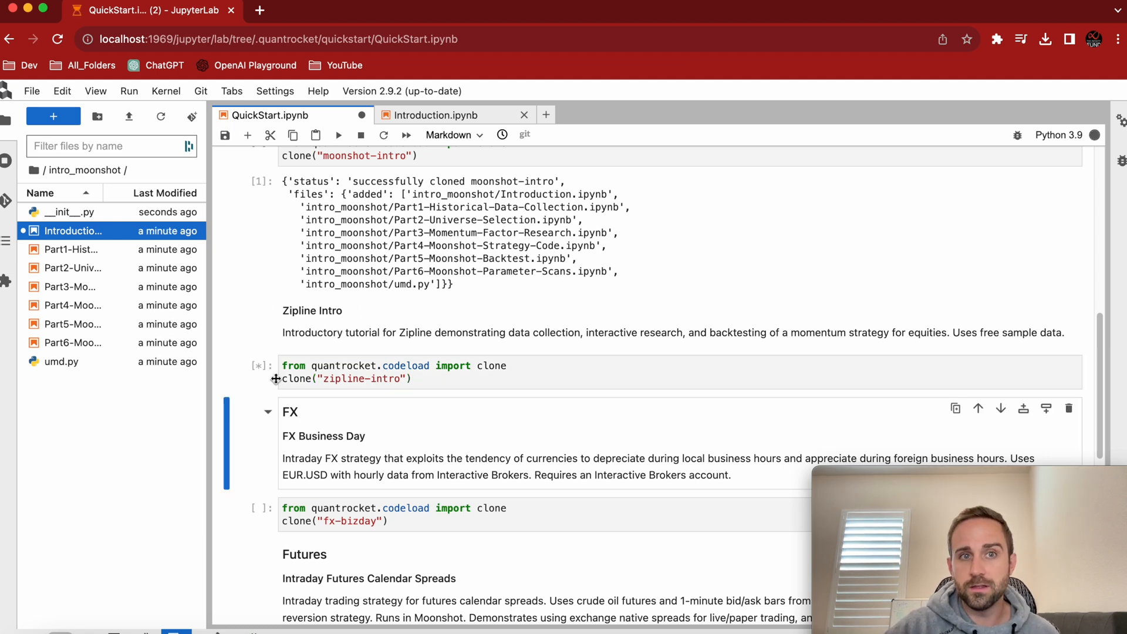
click(339, 135)
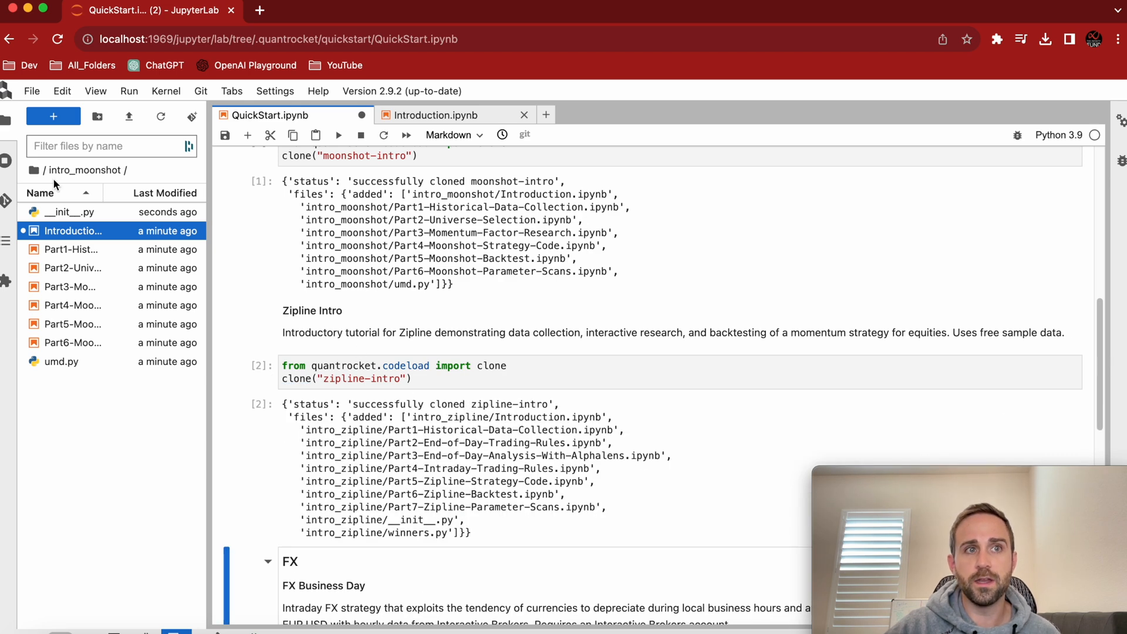
click(161, 116)
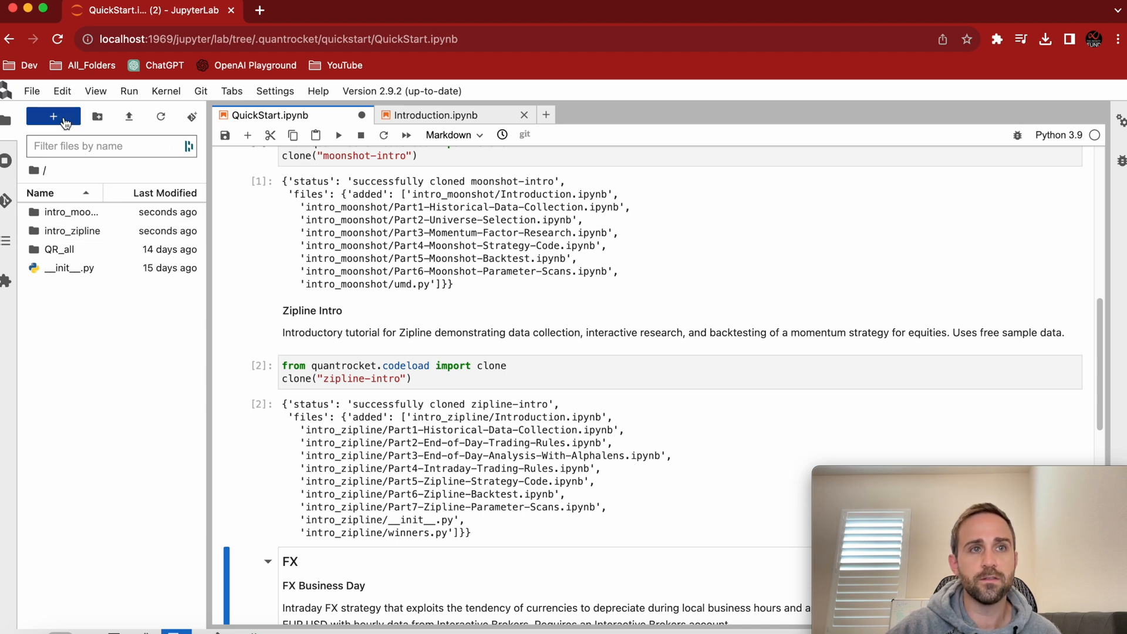
mouse_move(54, 116)
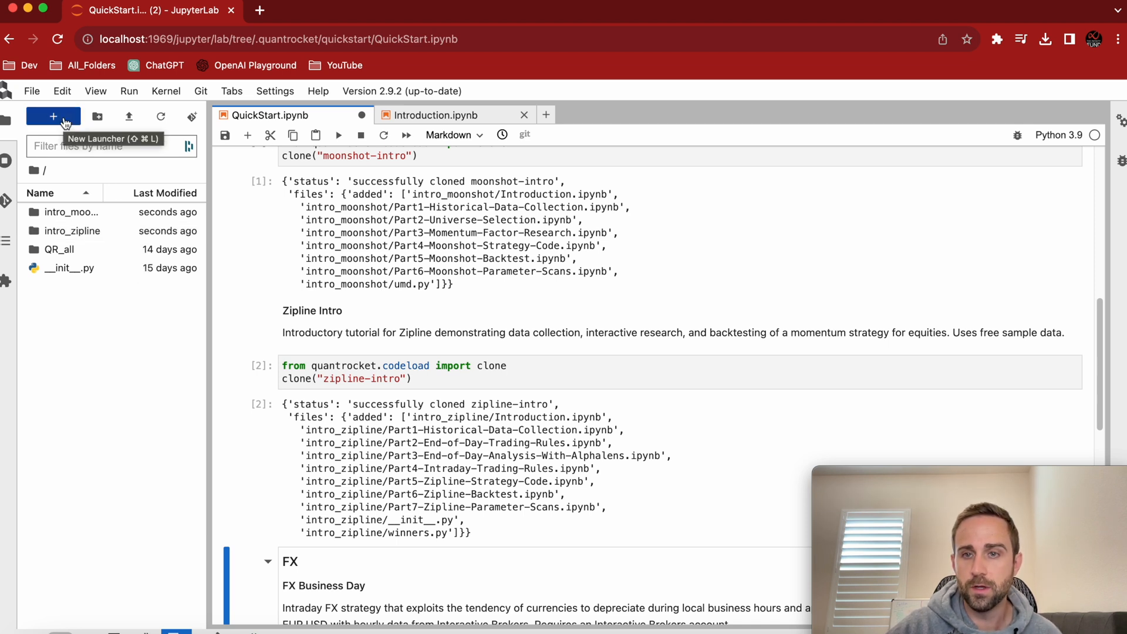
Step: Run ls in a new terminal to list intro_moonshot and intro_zipline, then return to QuickStart
click(52, 115)
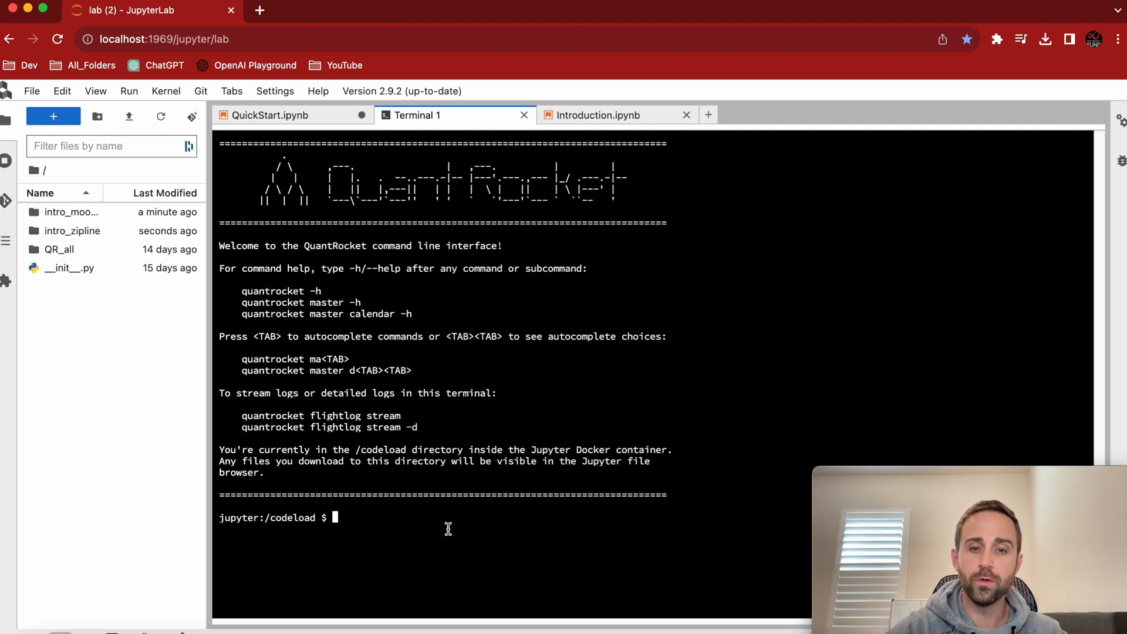
text(ls)
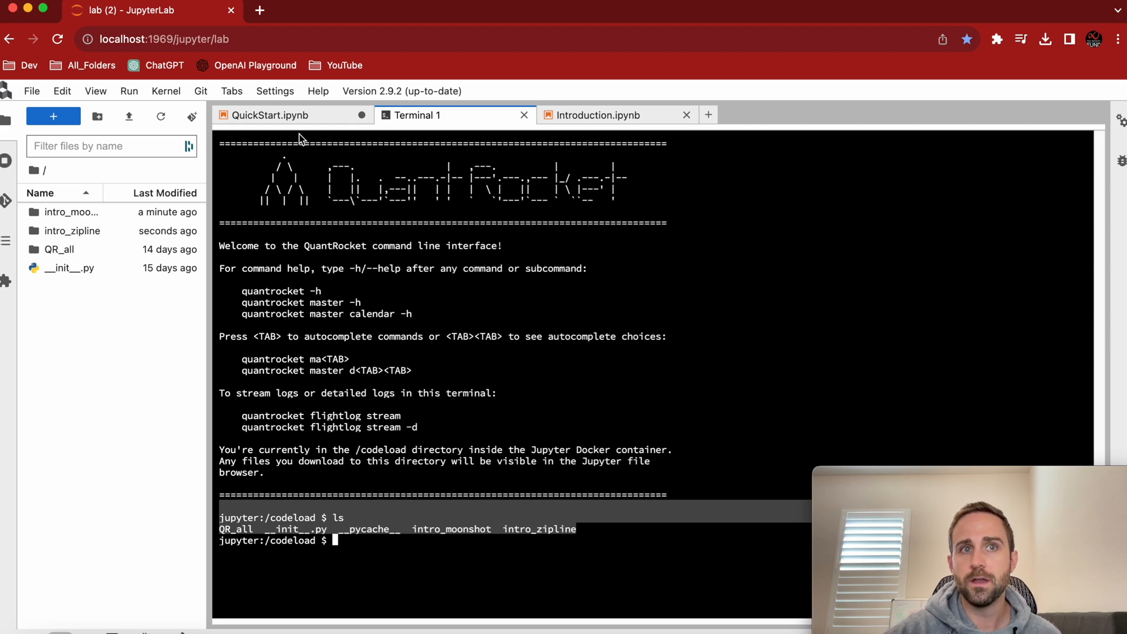
click(272, 115)
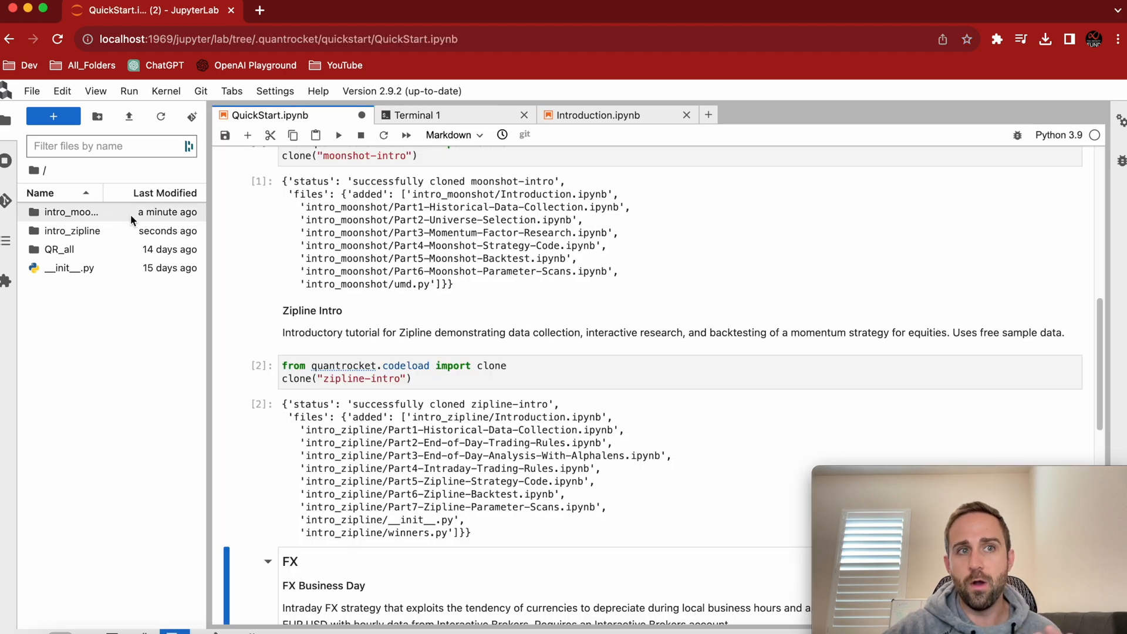
Step: Open intro_zipline's seven-part Introduction notebook, then go back to the QuickStart tab
double_click(72, 230)
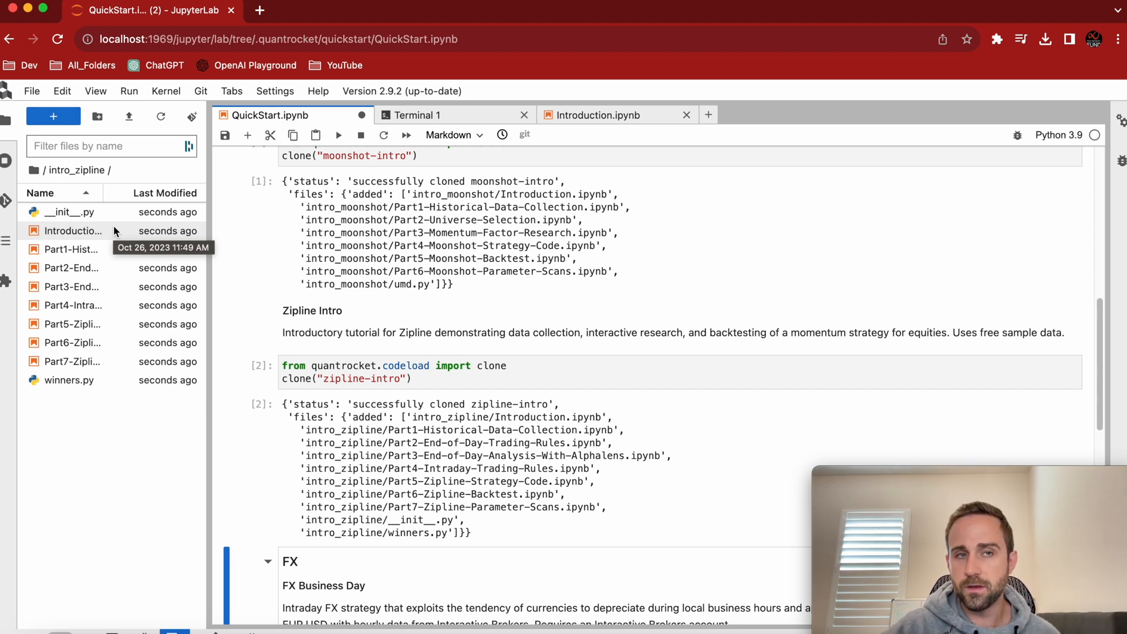
double_click(71, 231)
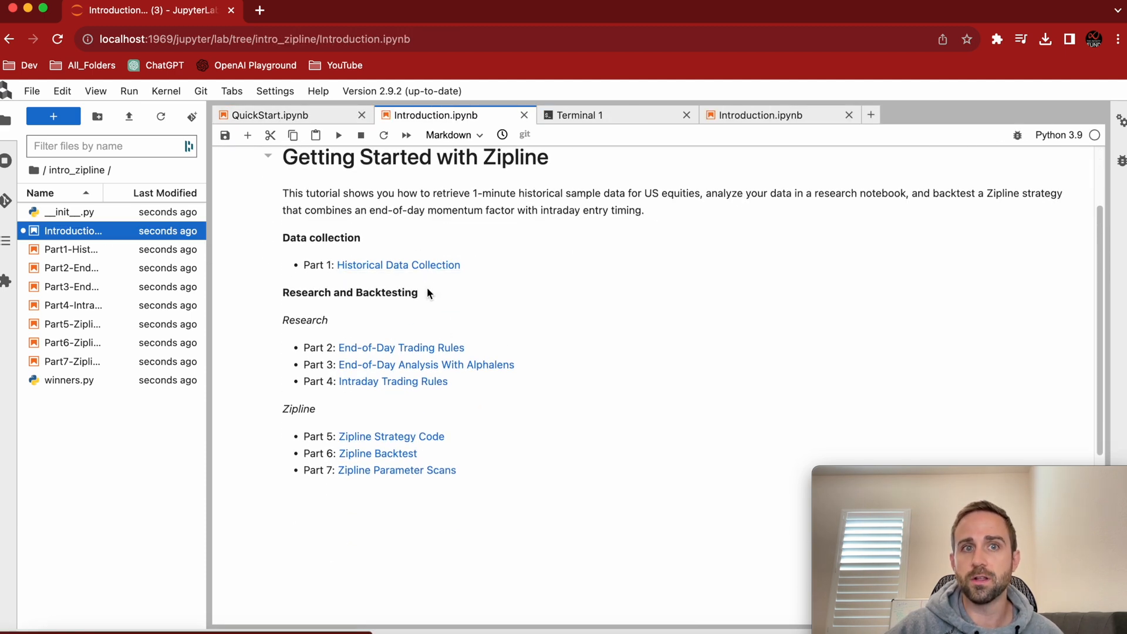
mouse_move(441, 379)
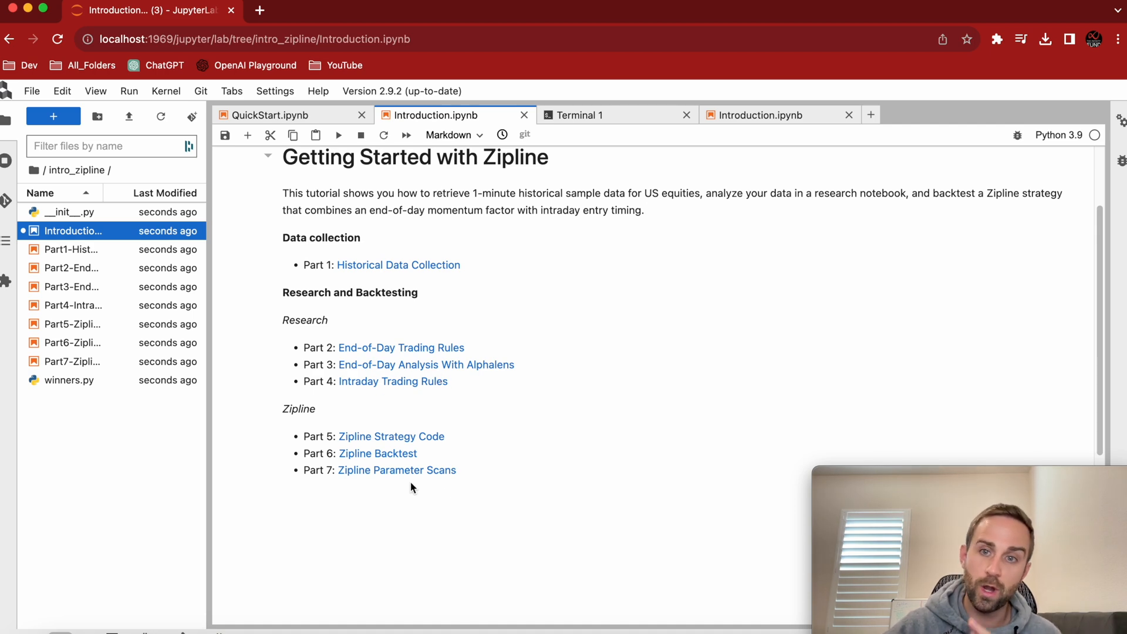
click(269, 115)
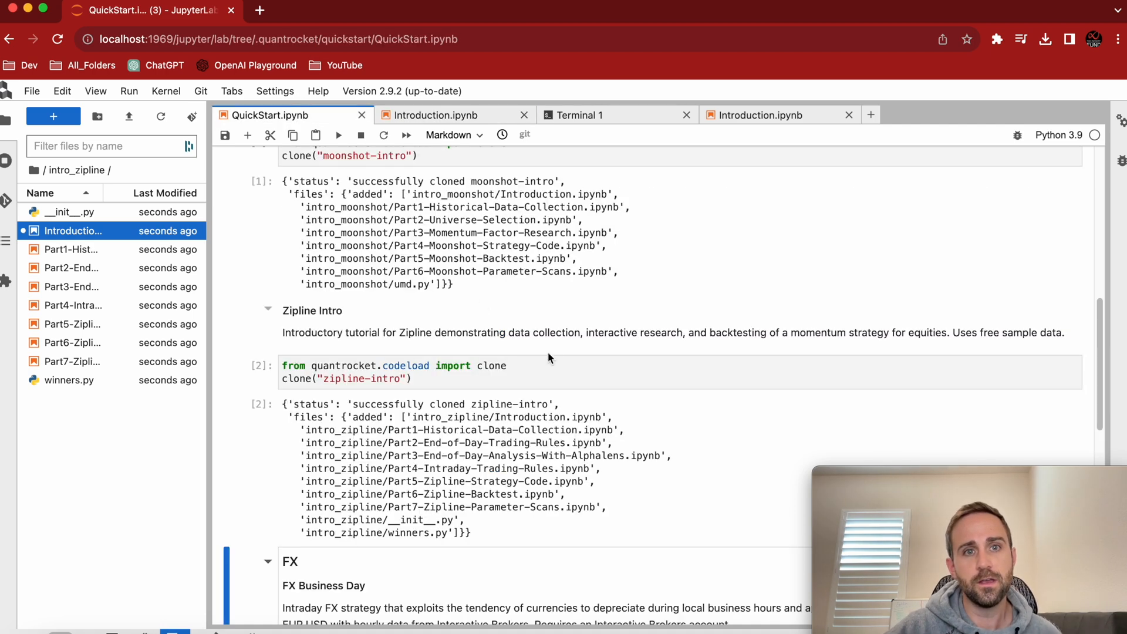
scroll(down, 3)
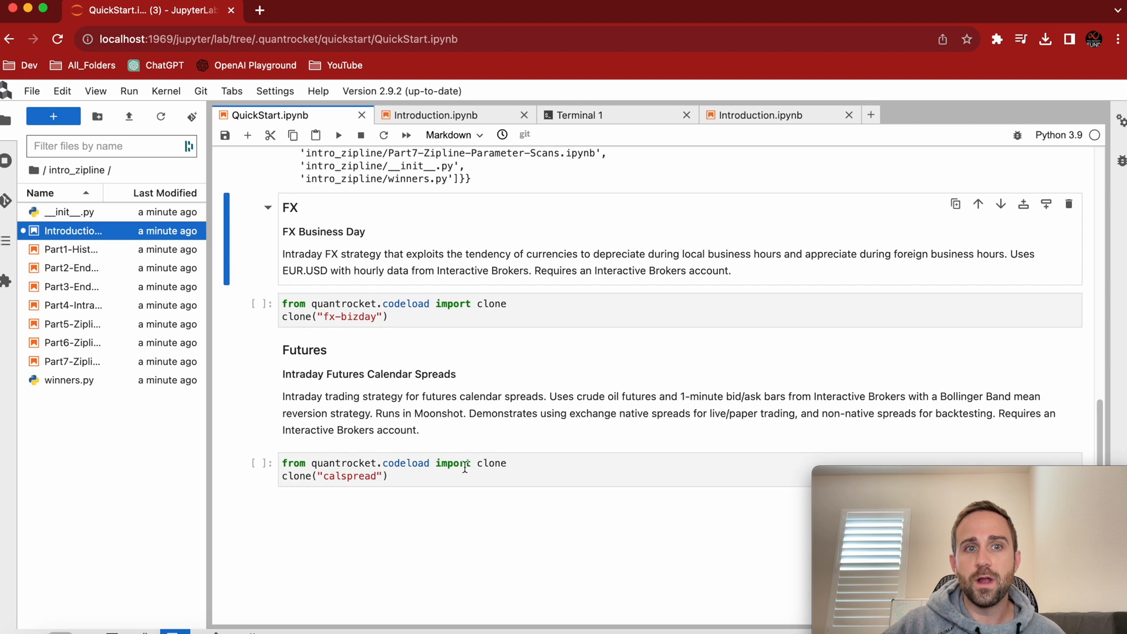
click(431, 317)
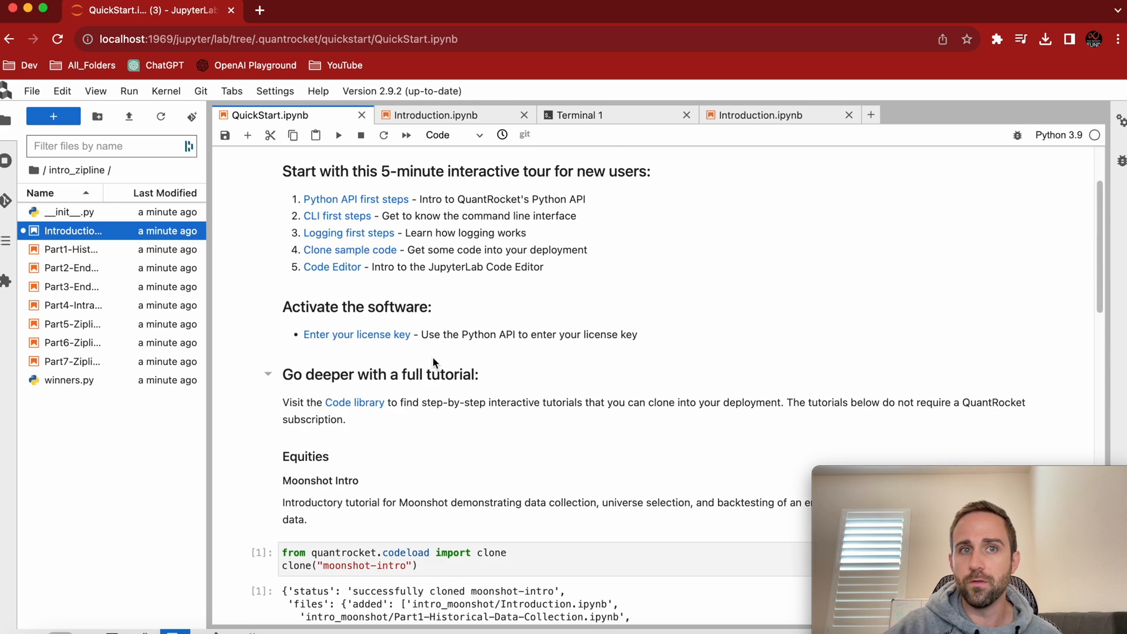
click(337, 216)
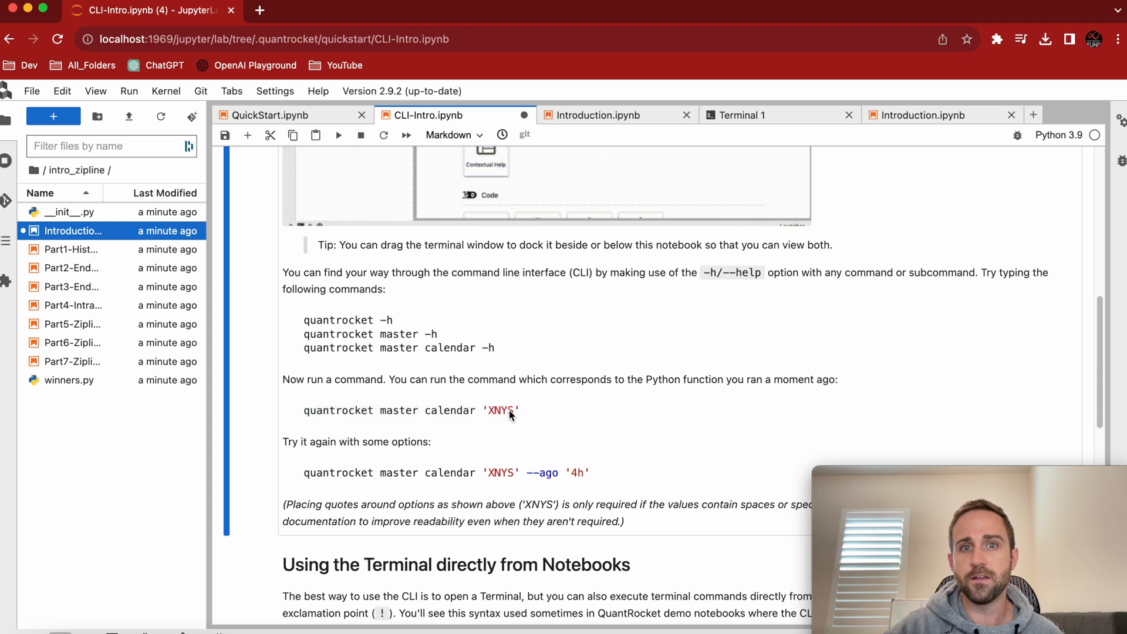
mouse_move(535, 415)
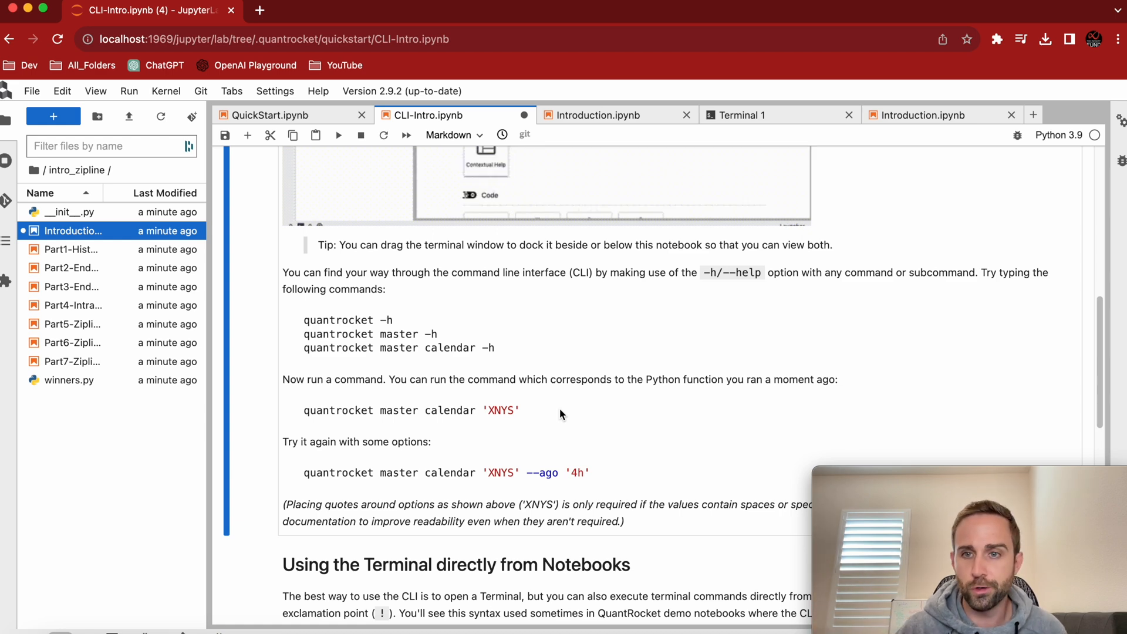
Step: Run CLI-Intro's terminal command cell showing the XNYS calendar, then return to QuickStart
scroll(down, 3)
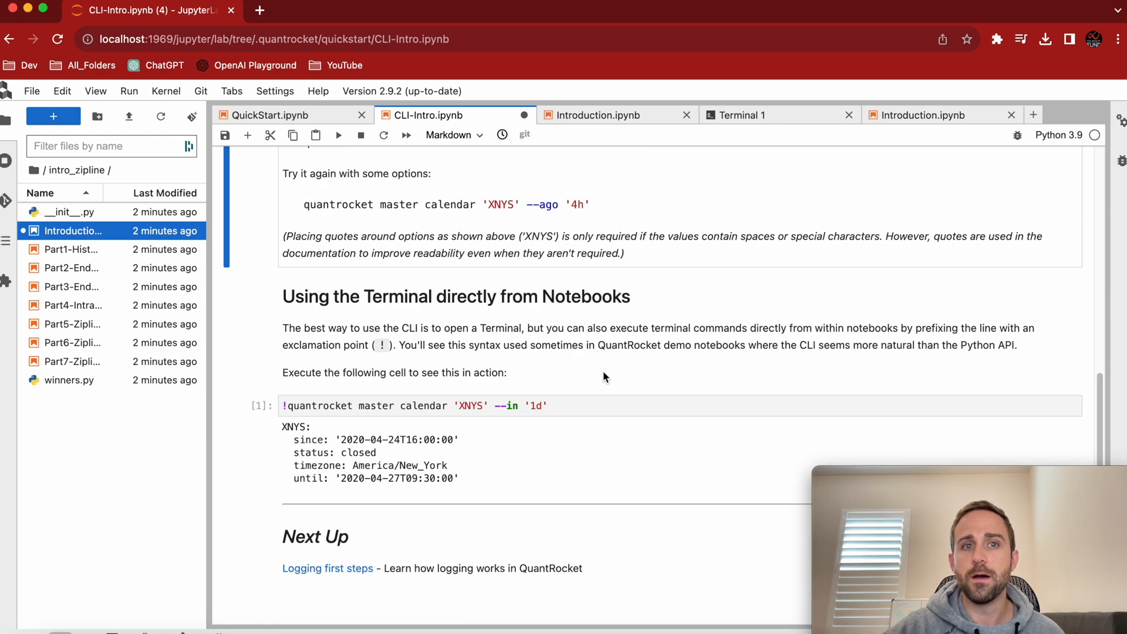
click(413, 406)
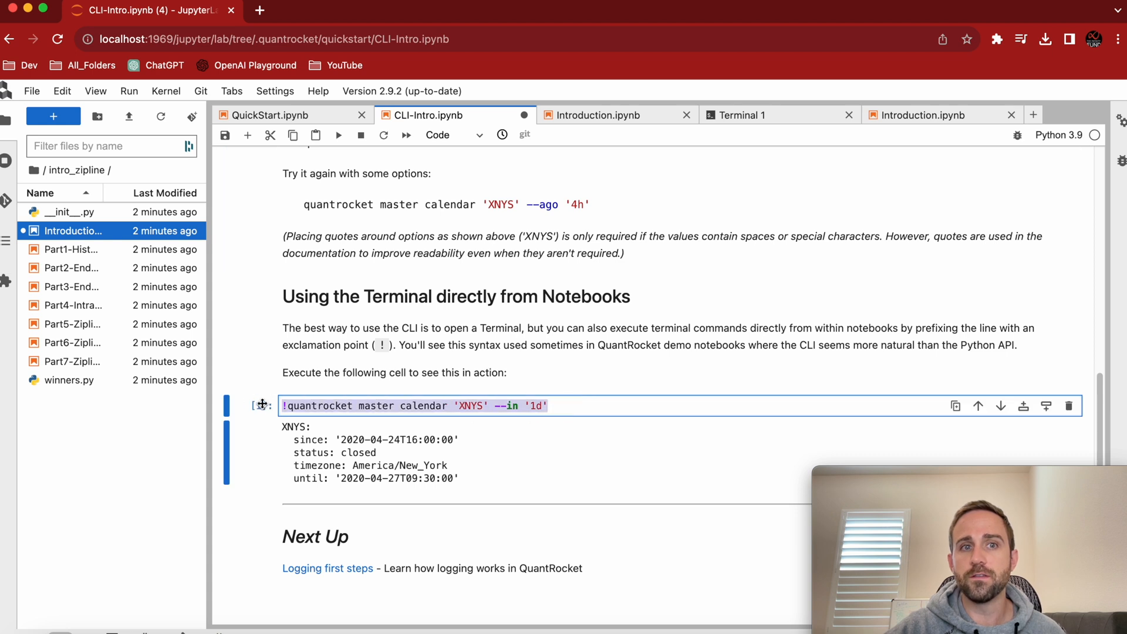
click(338, 135)
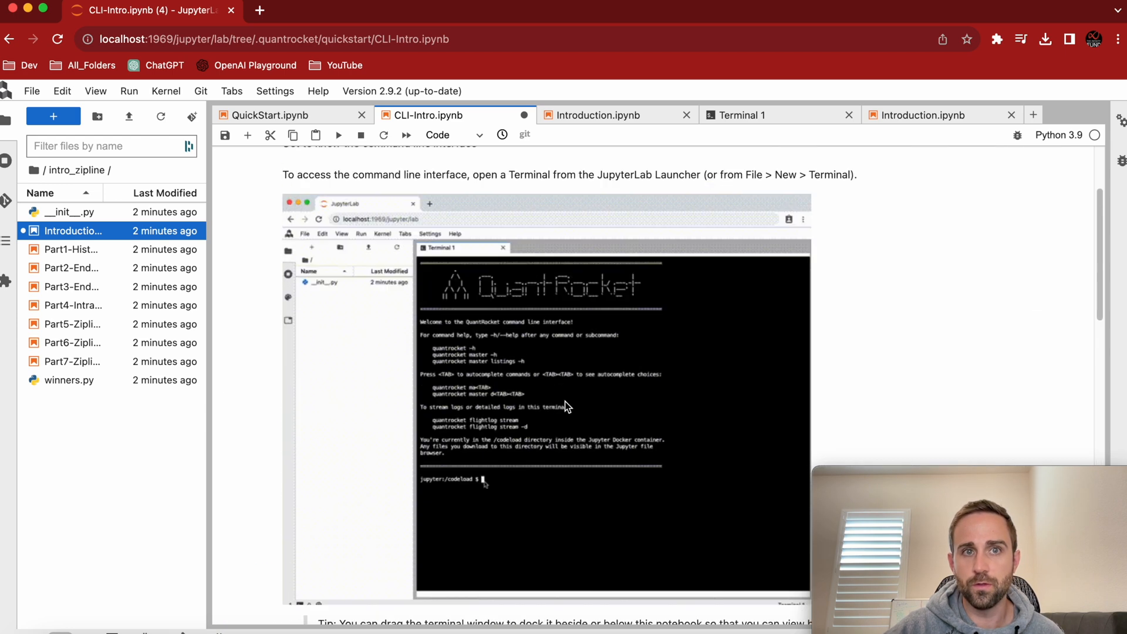
click(270, 115)
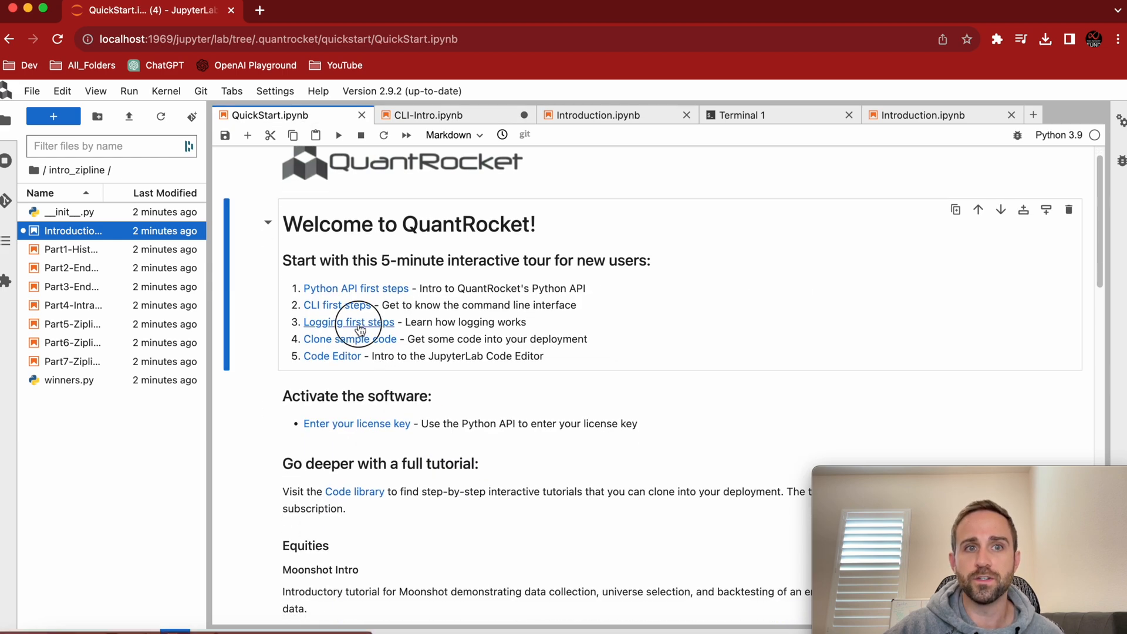
Step: Open Logging-Intro.ipynb to review log streaming, then return to the QuickStart tab
click(349, 321)
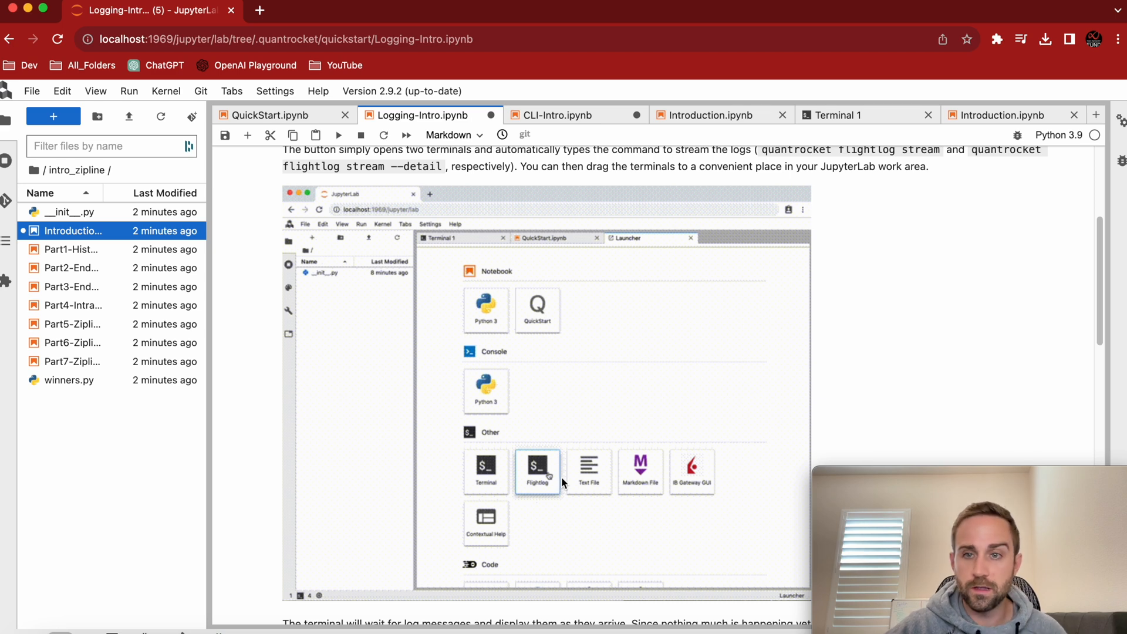
click(537, 472)
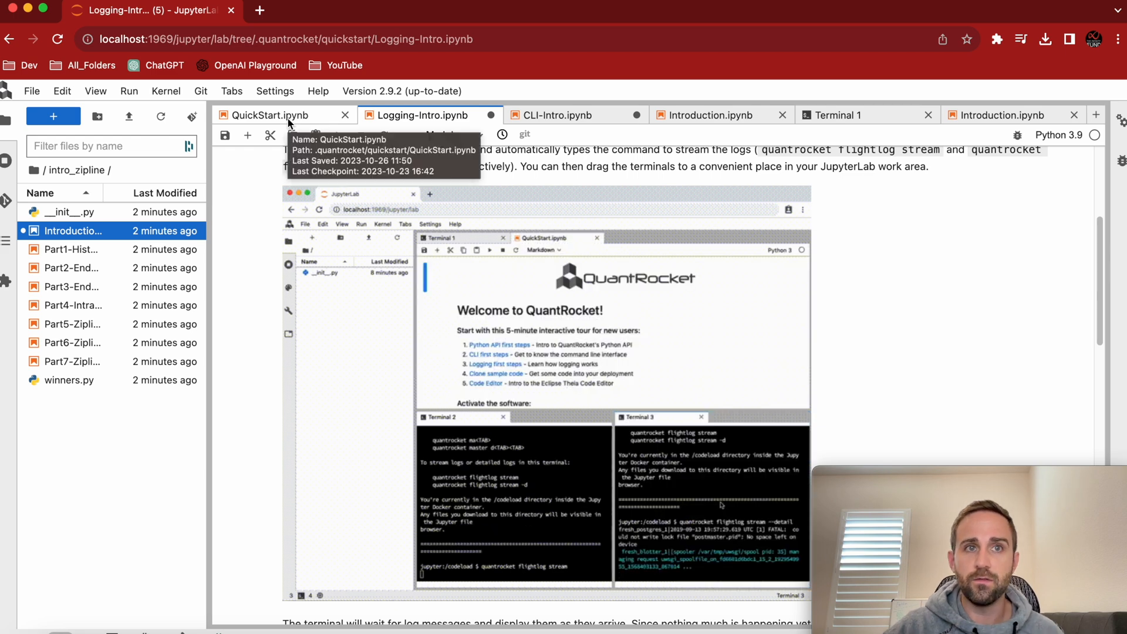
click(261, 115)
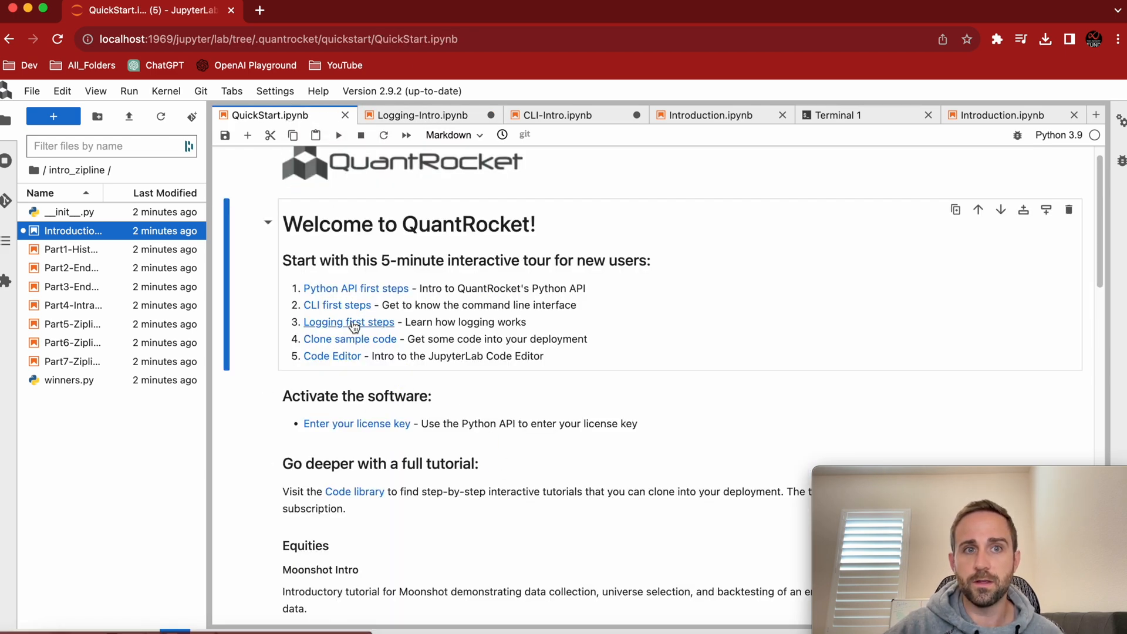
Step: Stack Flightlog Terminals 2 and 3 left of Logging-Intro.ipynb, then return to QuickStart
click(53, 116)
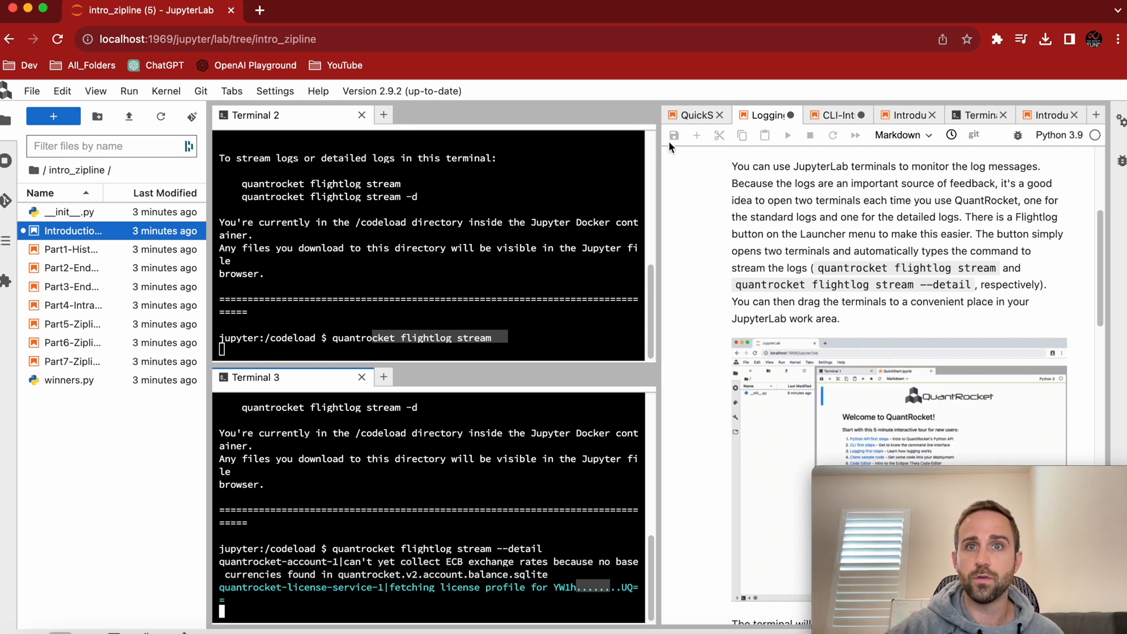
click(361, 115)
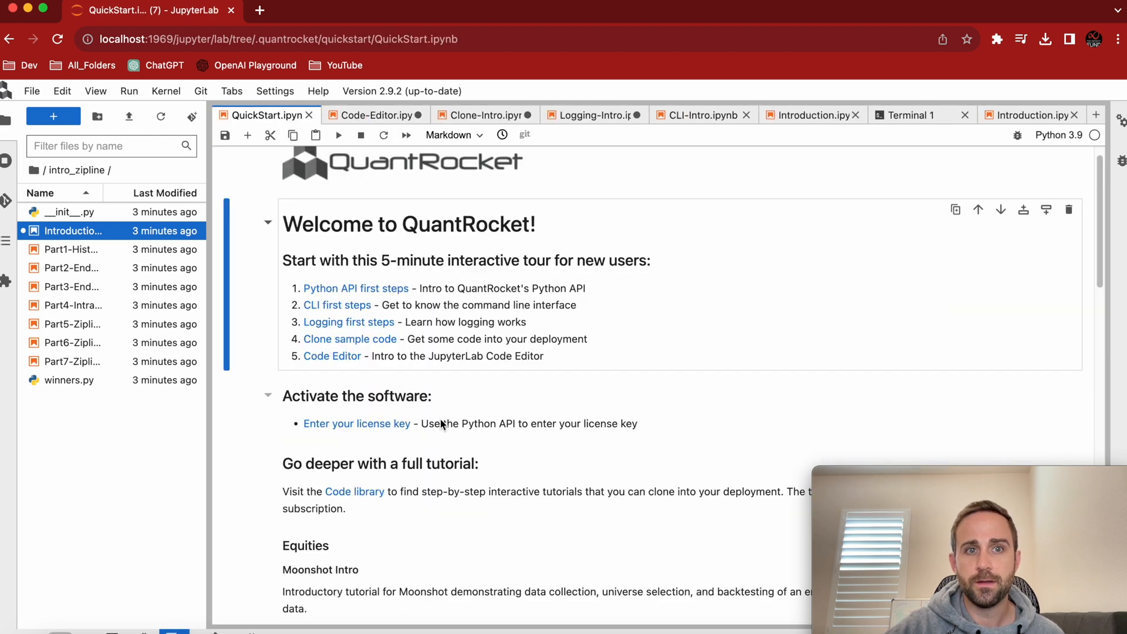
Step: Open the Activate notebook from 'Enter your license key' and reach QuantRocket's account page
scroll(down, 3)
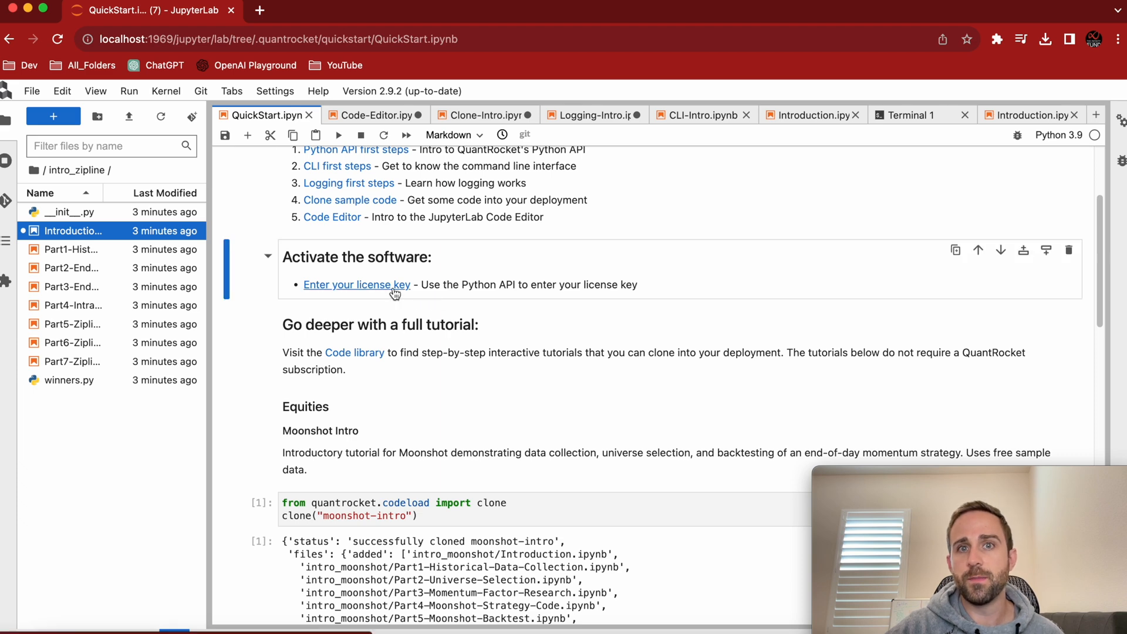
click(356, 285)
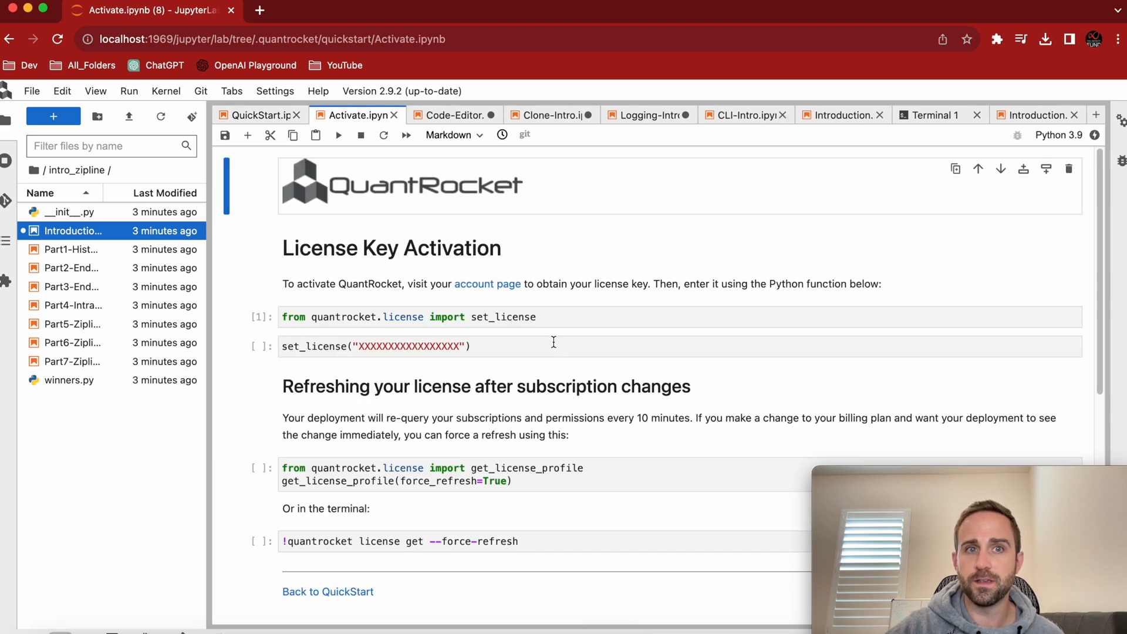
scroll(down, 3)
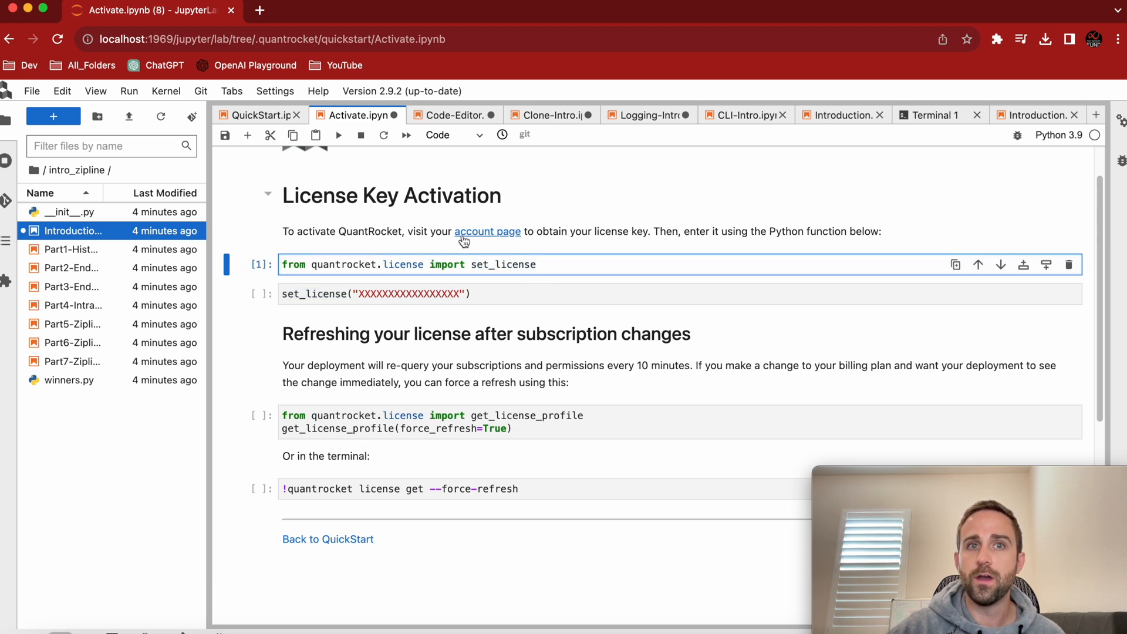
click(487, 231)
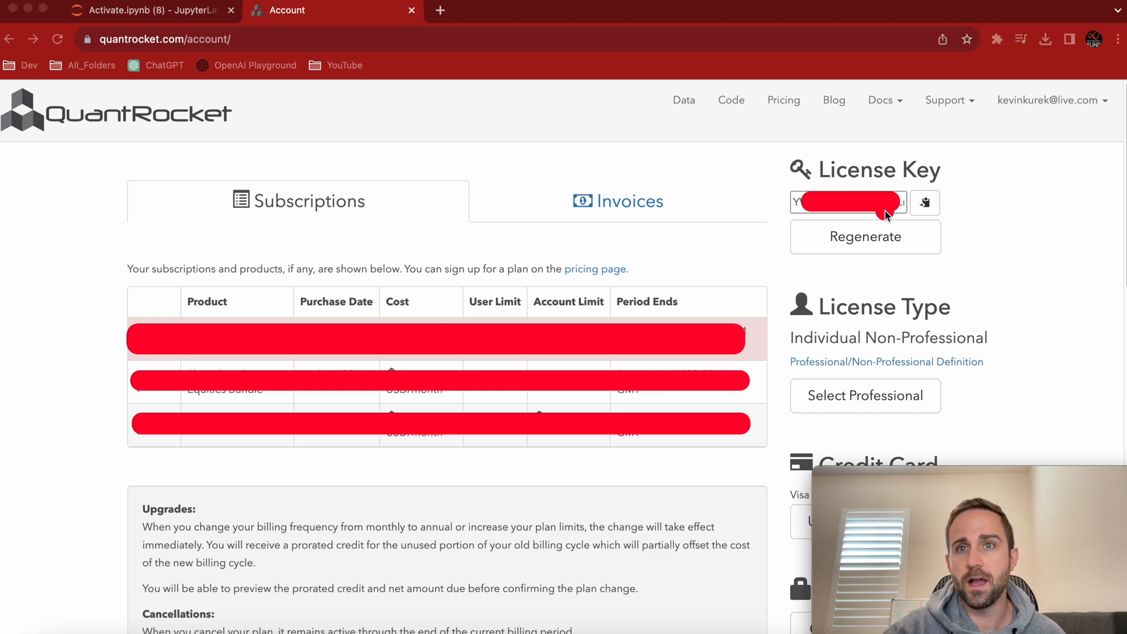
Step: Copy the account license key and set it in Activate.ipynb, returning an Individual Non-Professional license
click(144, 10)
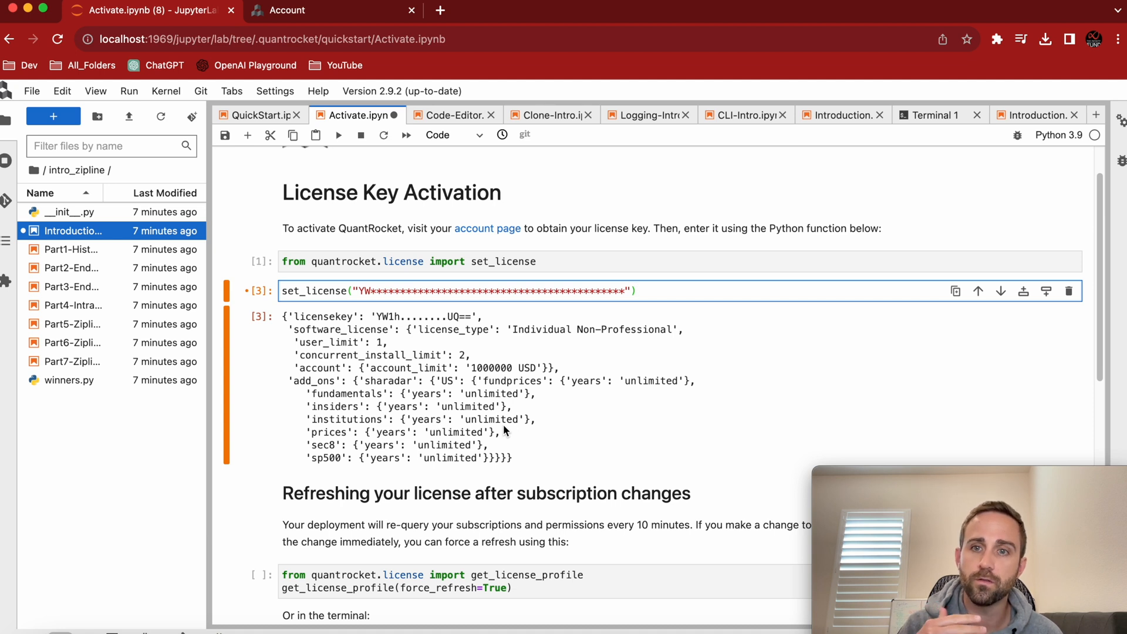
click(634, 291)
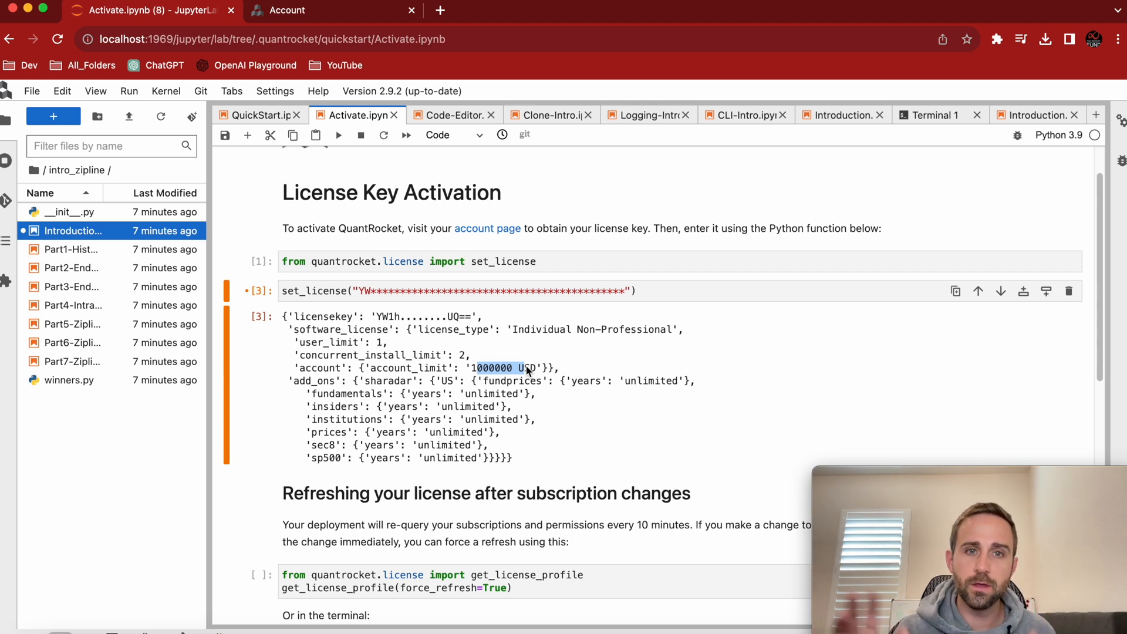
mouse_move(357, 385)
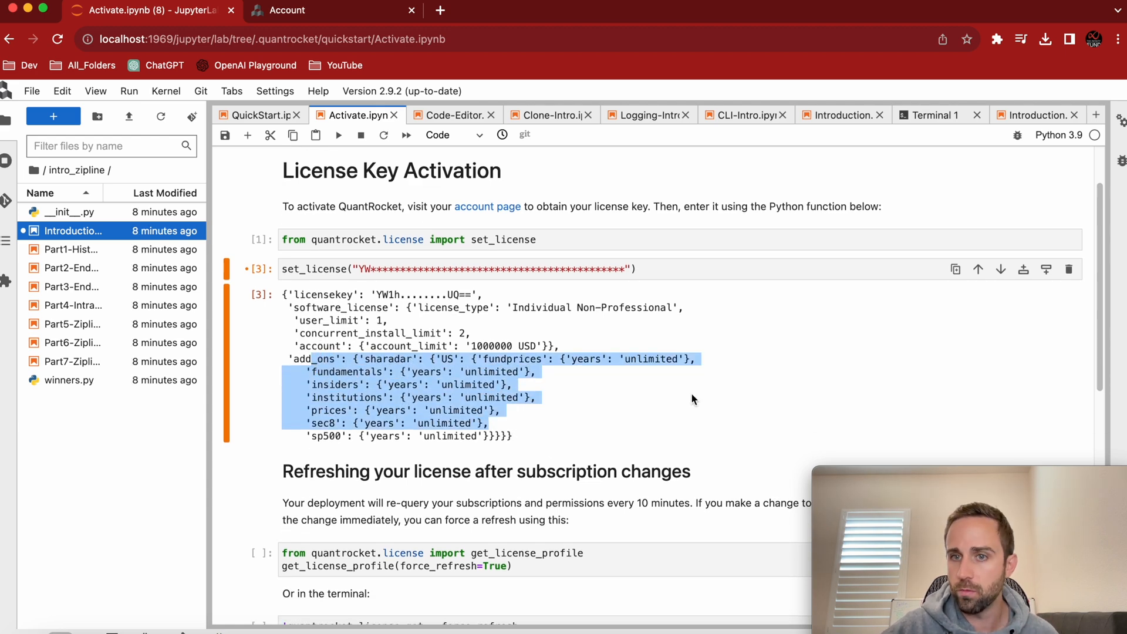
scroll(down, 3)
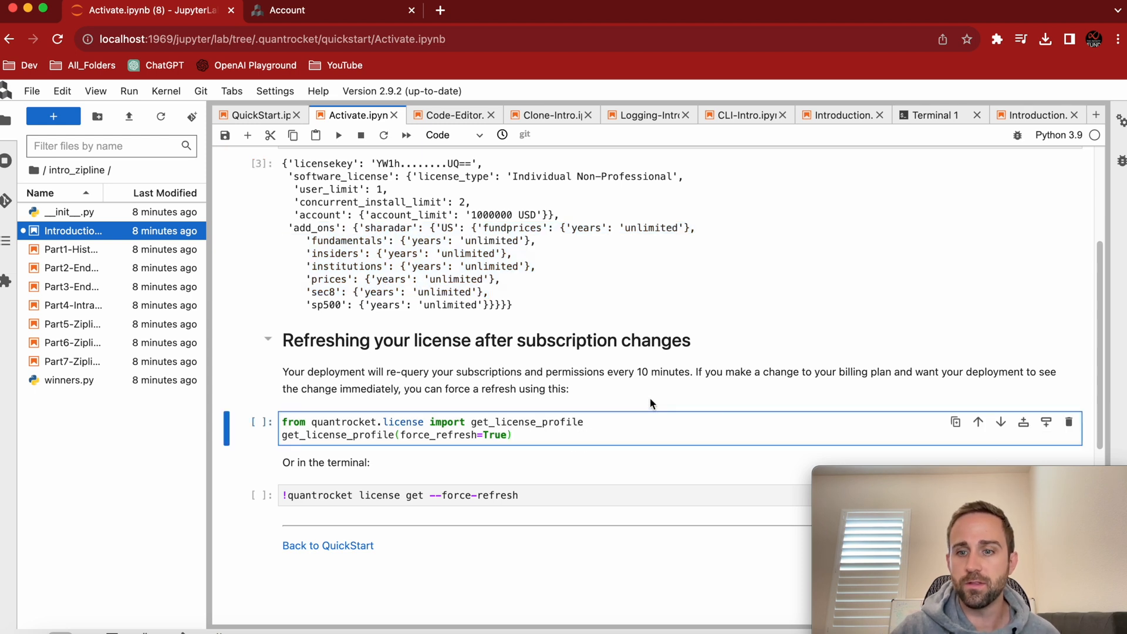
Step: Run get_license_profile(force_refresh=True) to show the refreshed profile with unlimited Sharadar add-ons
click(513, 435)
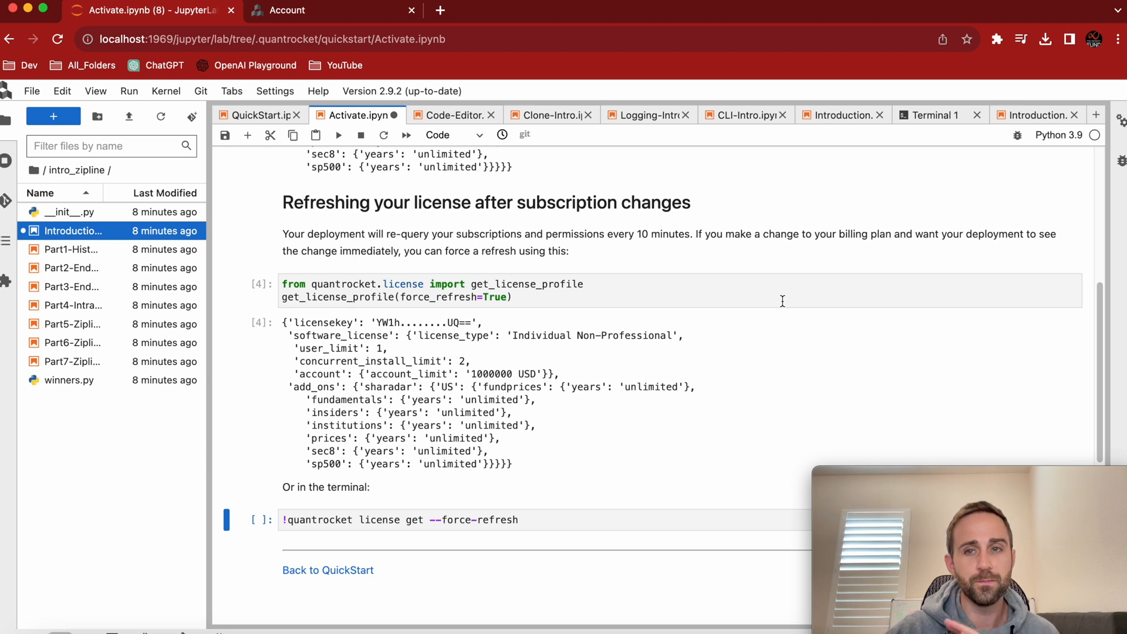
mouse_move(752, 360)
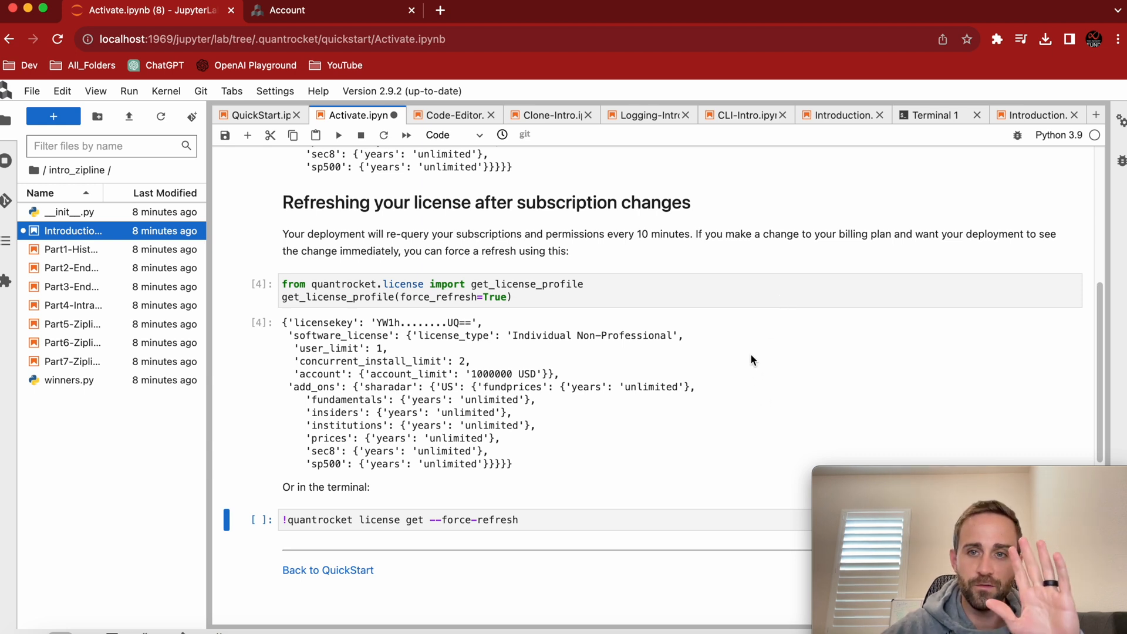